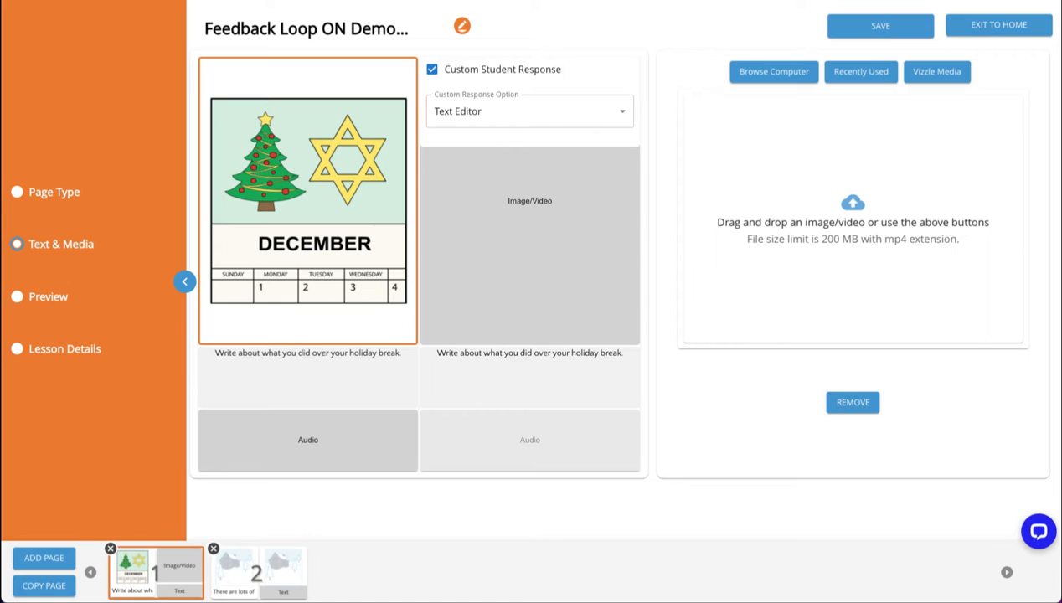
mouse_move(305, 387)
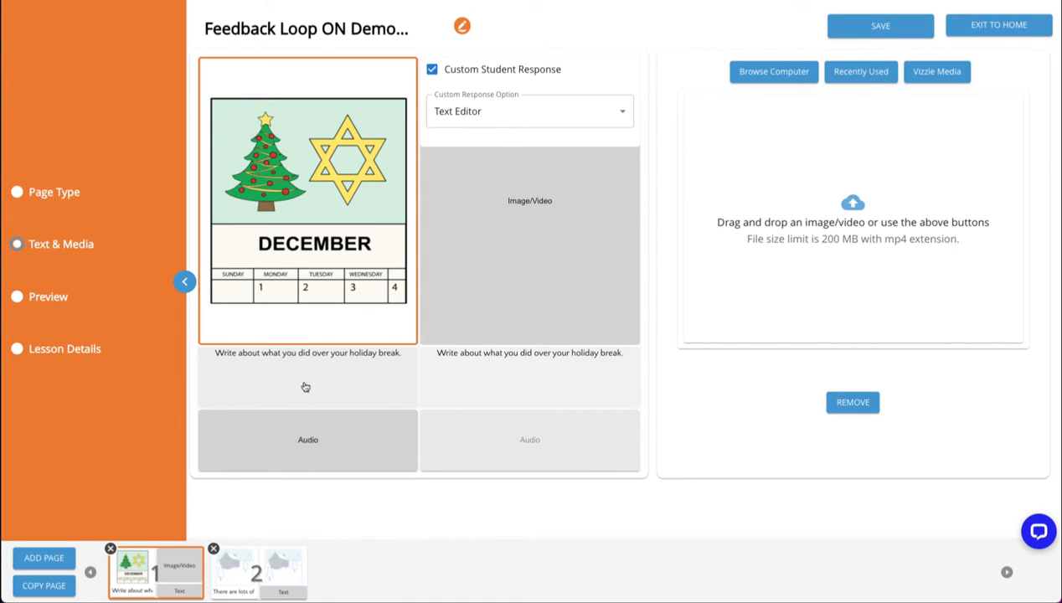
mouse_move(378, 368)
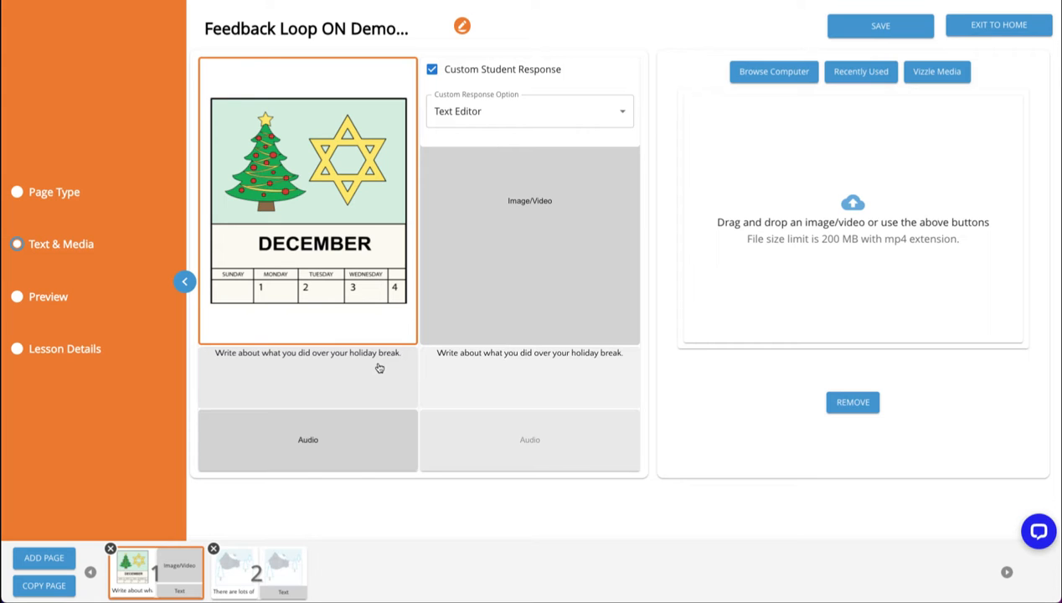
mouse_move(455, 365)
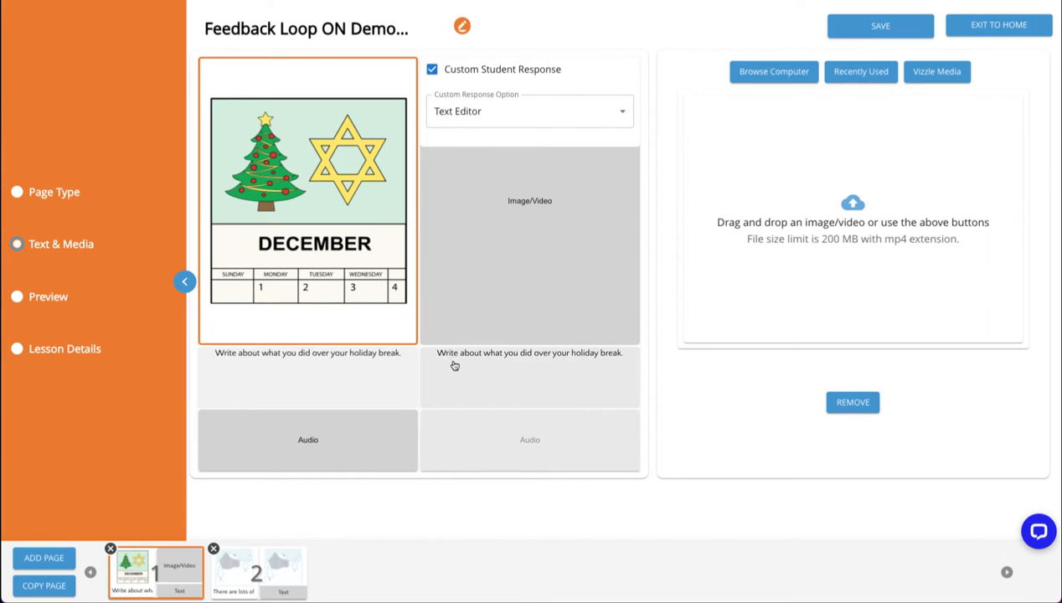
Show lesson page 2, the winter scene with the drawing response
click(257, 572)
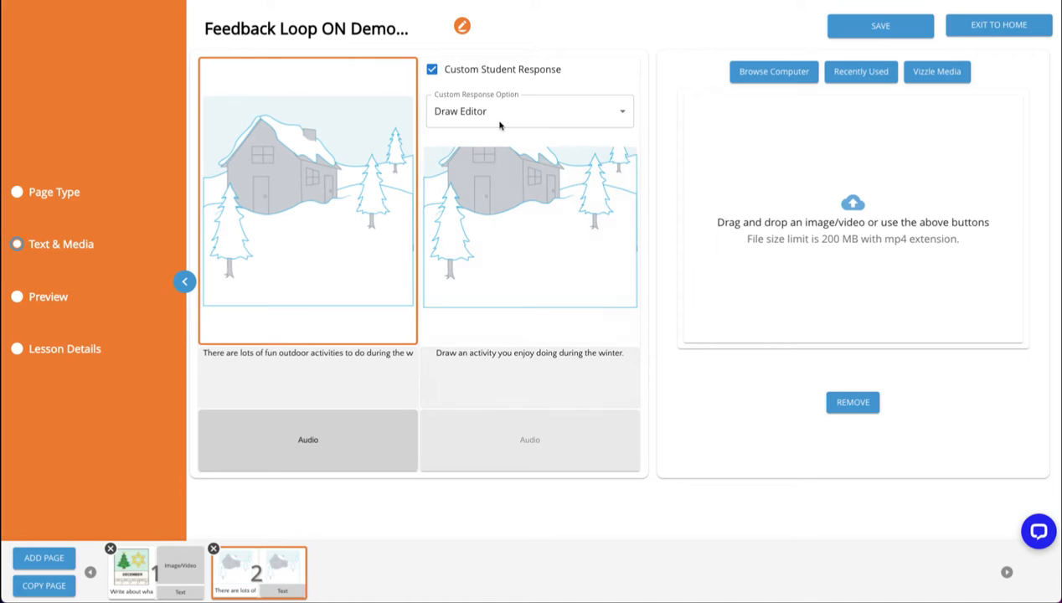
mouse_move(499, 128)
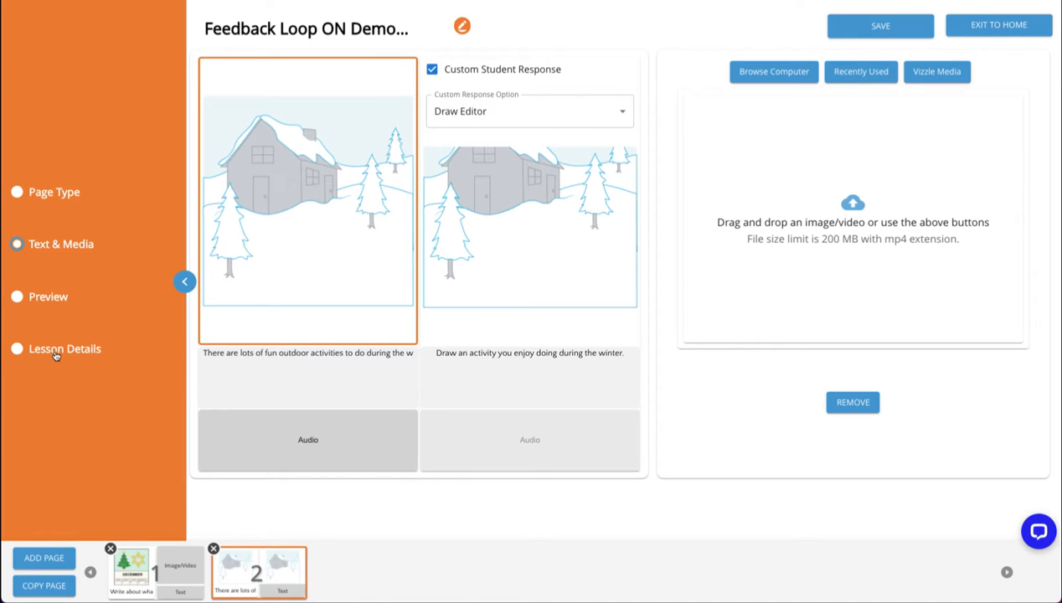
In Lesson Details, set subject English Language Arts and description 'feedback loop on demo'
click(63, 348)
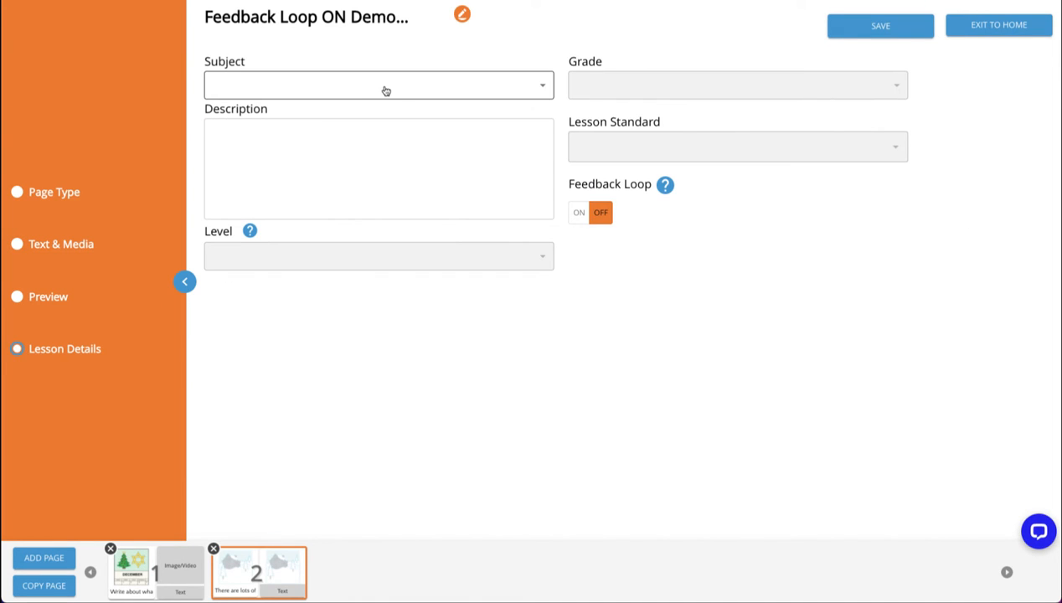
click(379, 83)
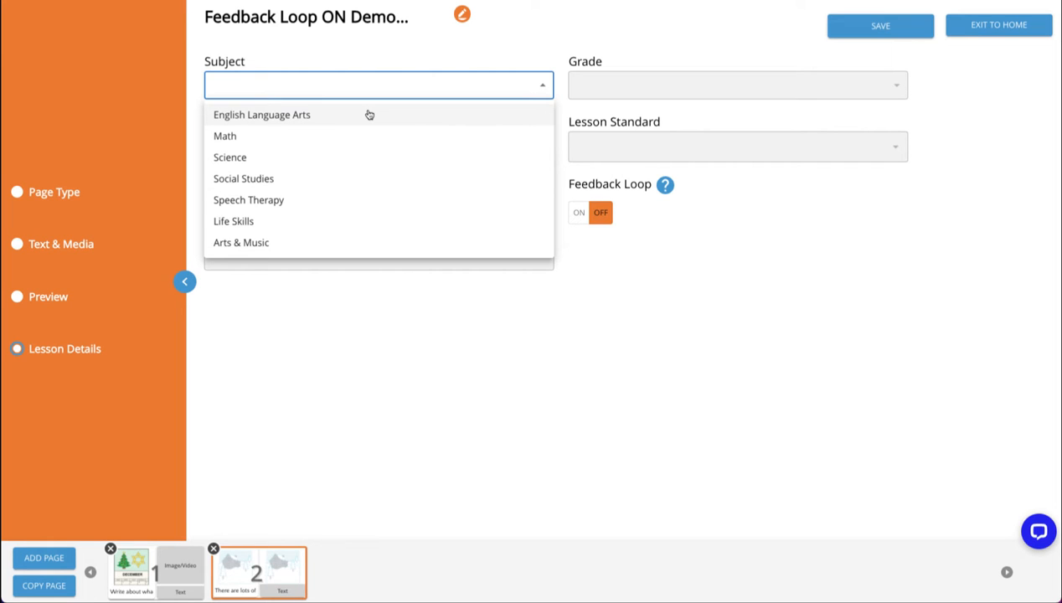
click(262, 114)
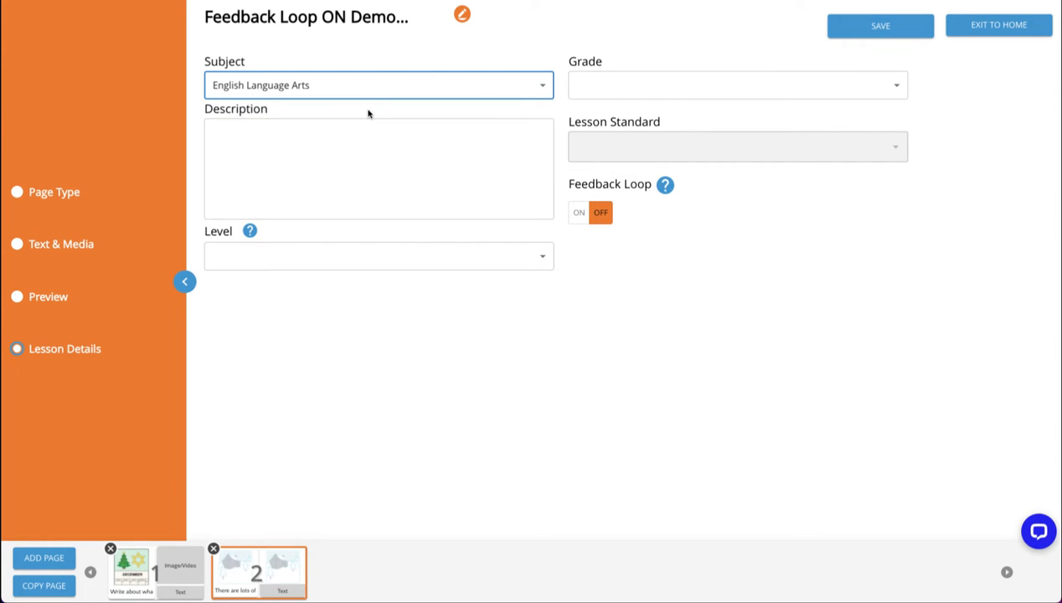
click(376, 168)
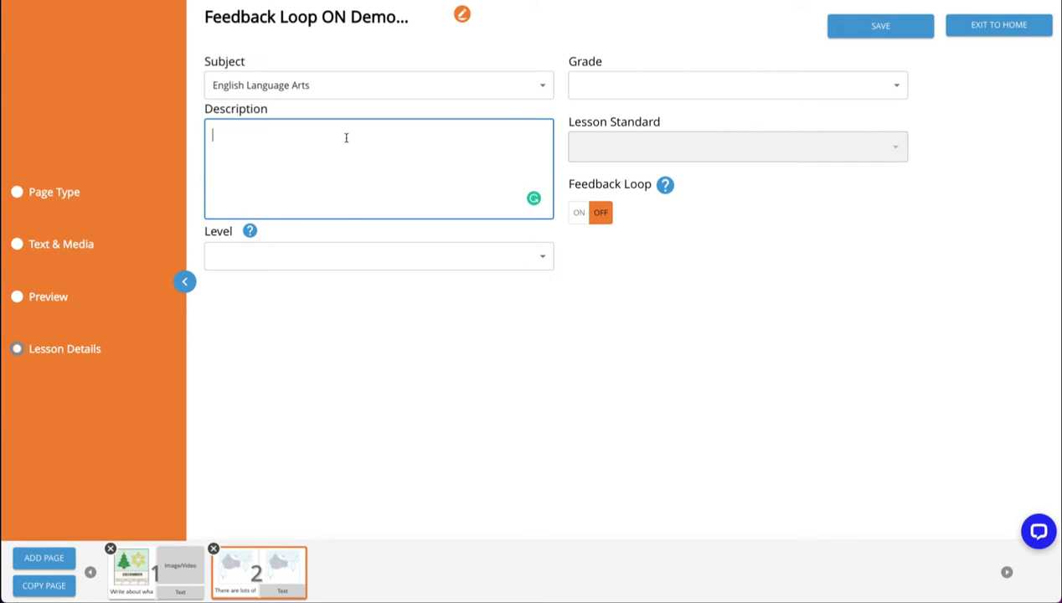
text(feedback loop on demo)
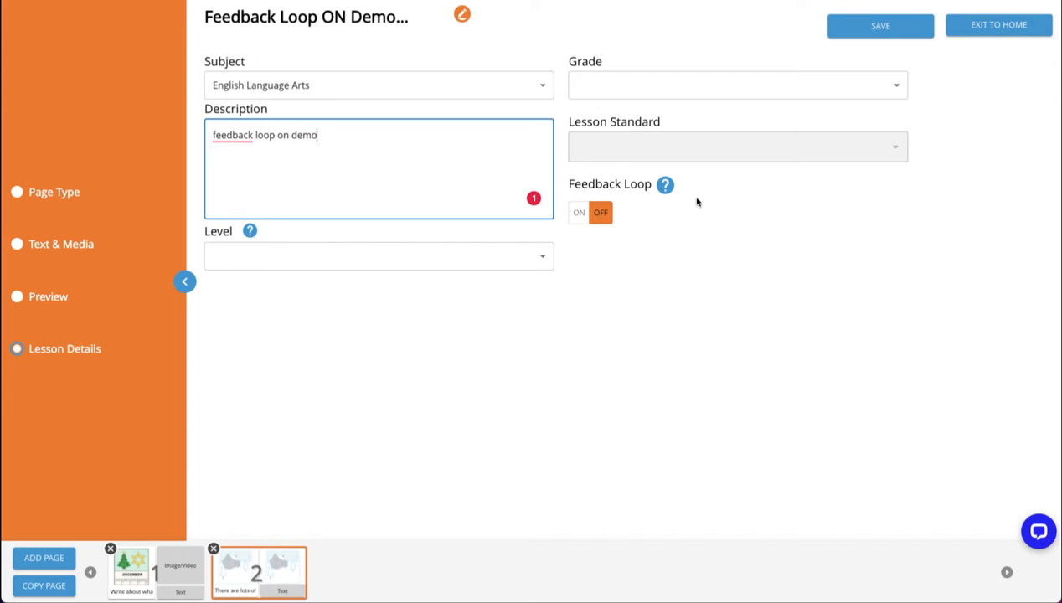
mouse_move(643, 229)
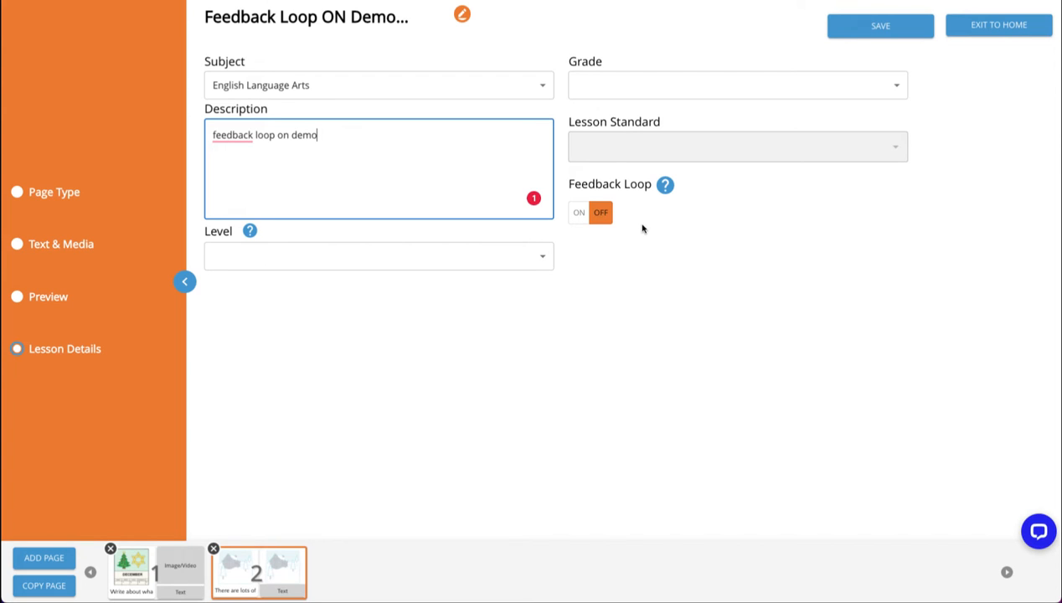
mouse_move(577, 211)
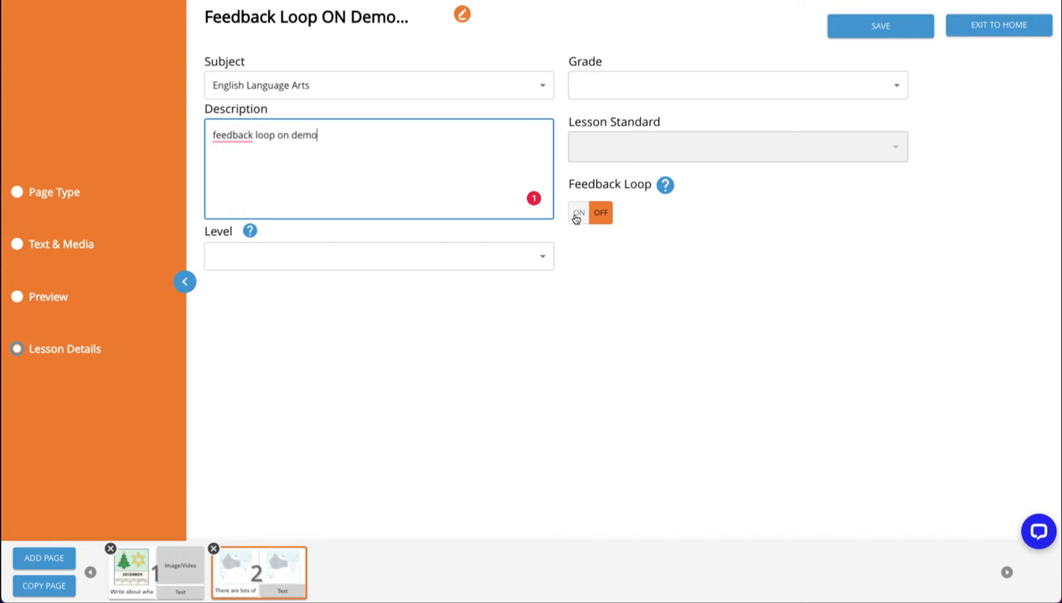
Switch the lesson's Feedback Loop to ON and save the lesson
click(579, 211)
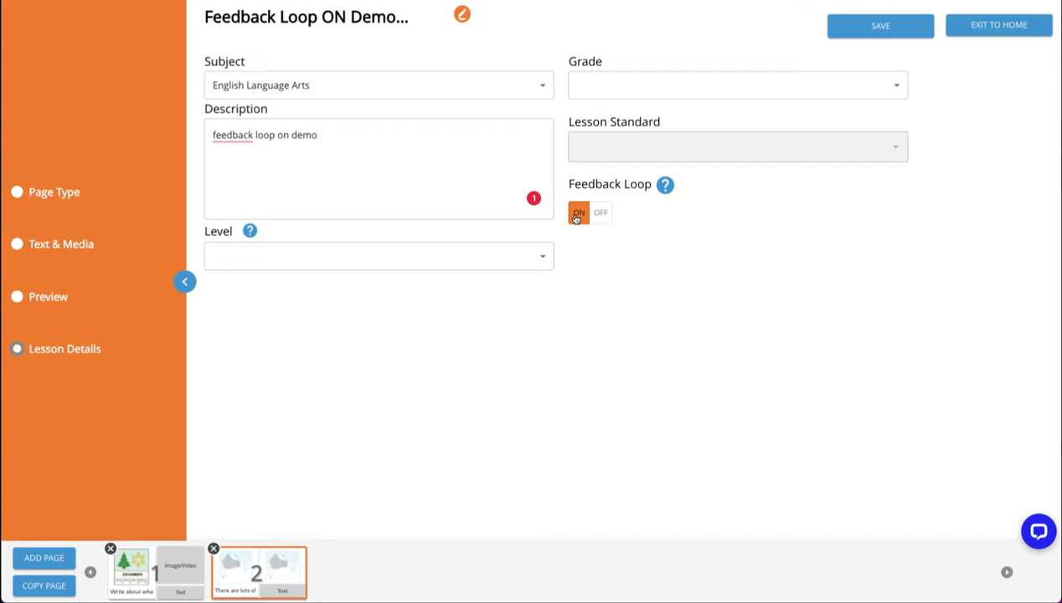
mouse_move(820, 192)
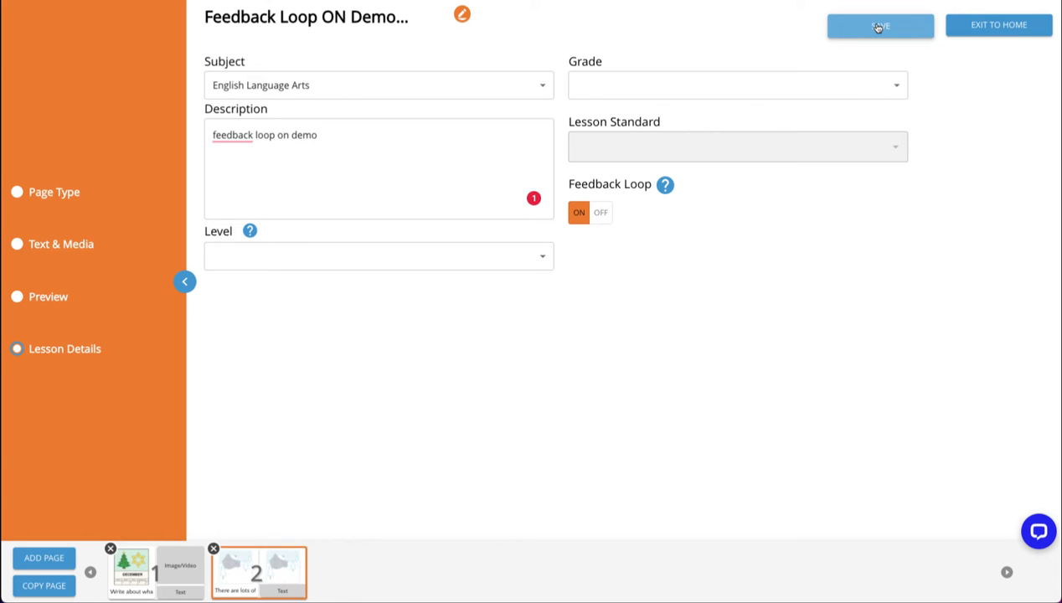
click(879, 25)
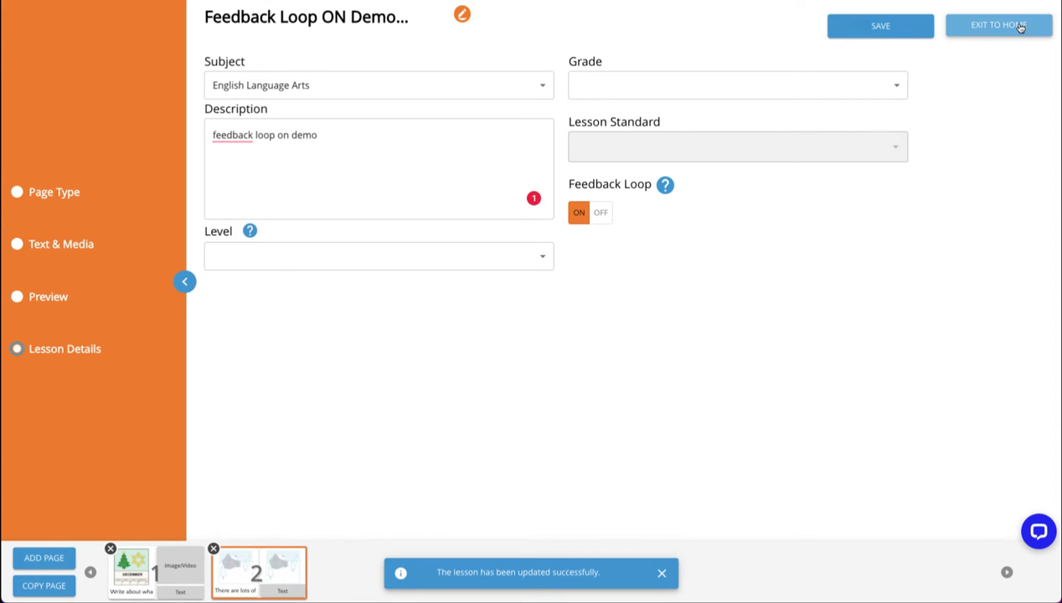
Exit to home and select Feedback Loop ON Demo Activity under English Language Arts lessons
click(998, 25)
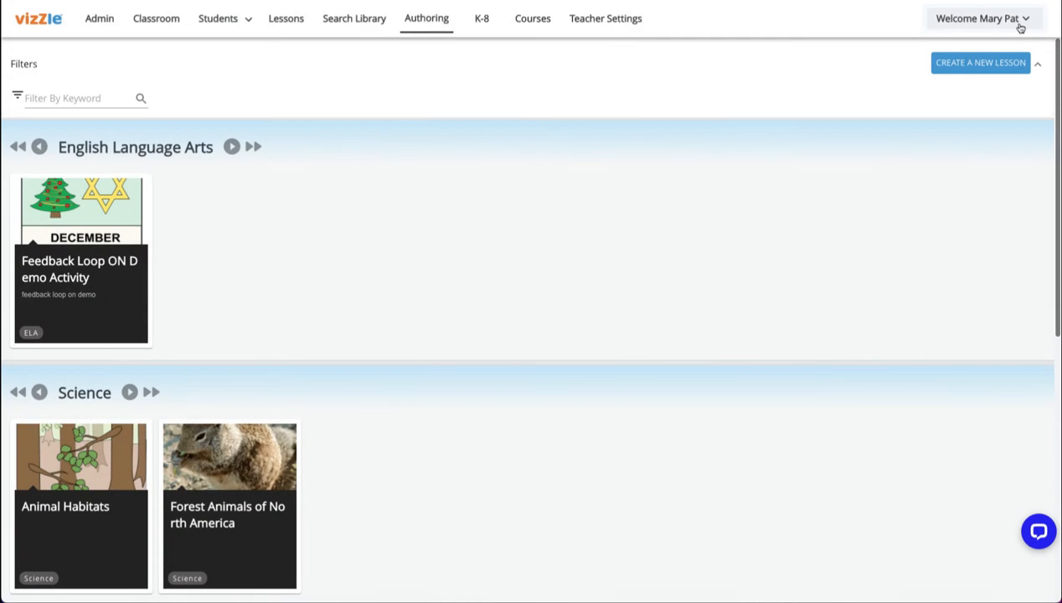
mouse_move(924, 67)
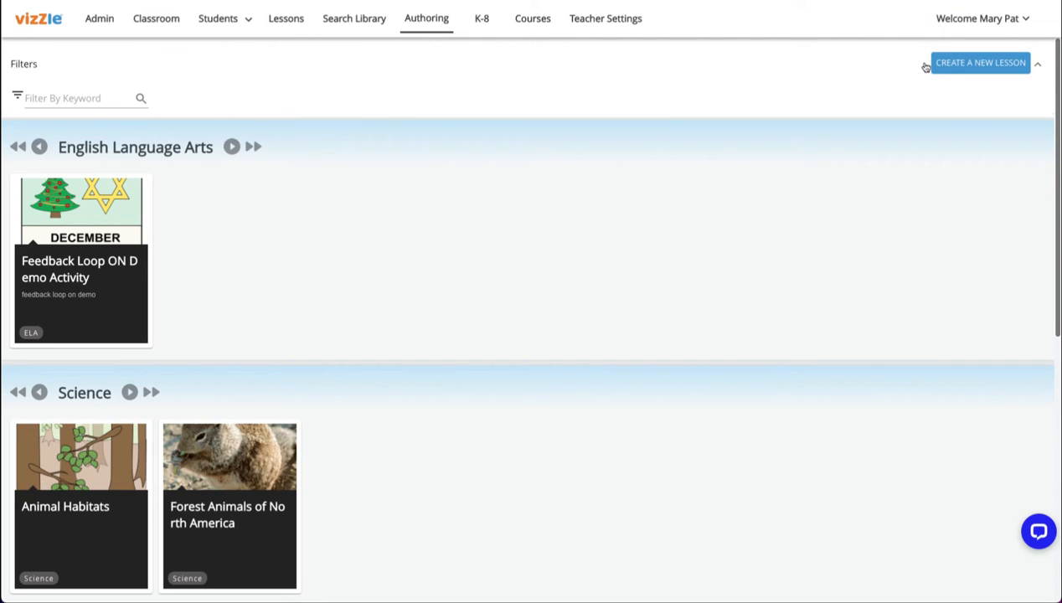
mouse_move(529, 64)
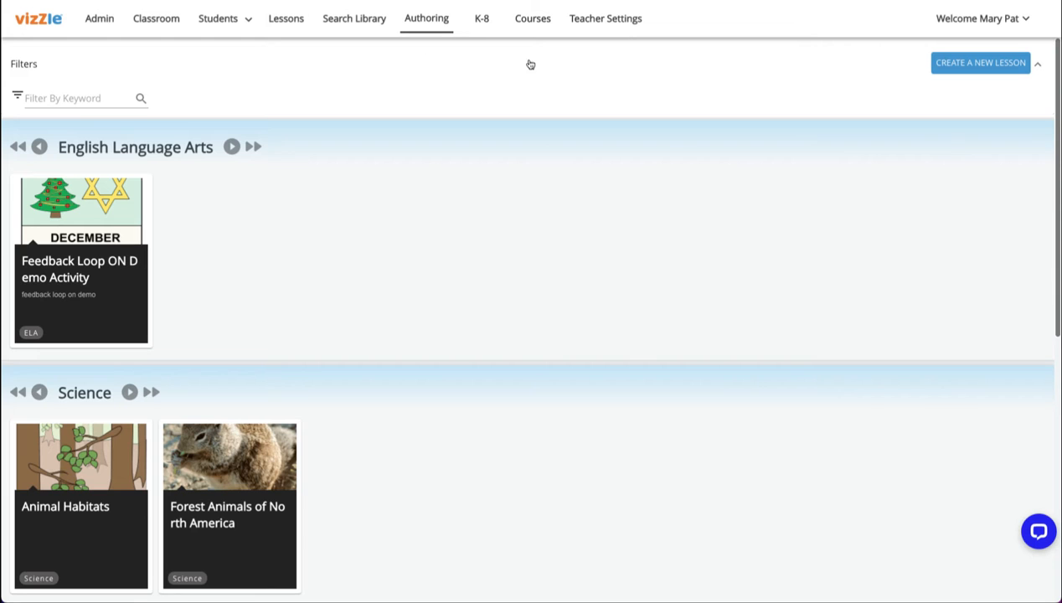
mouse_move(285, 17)
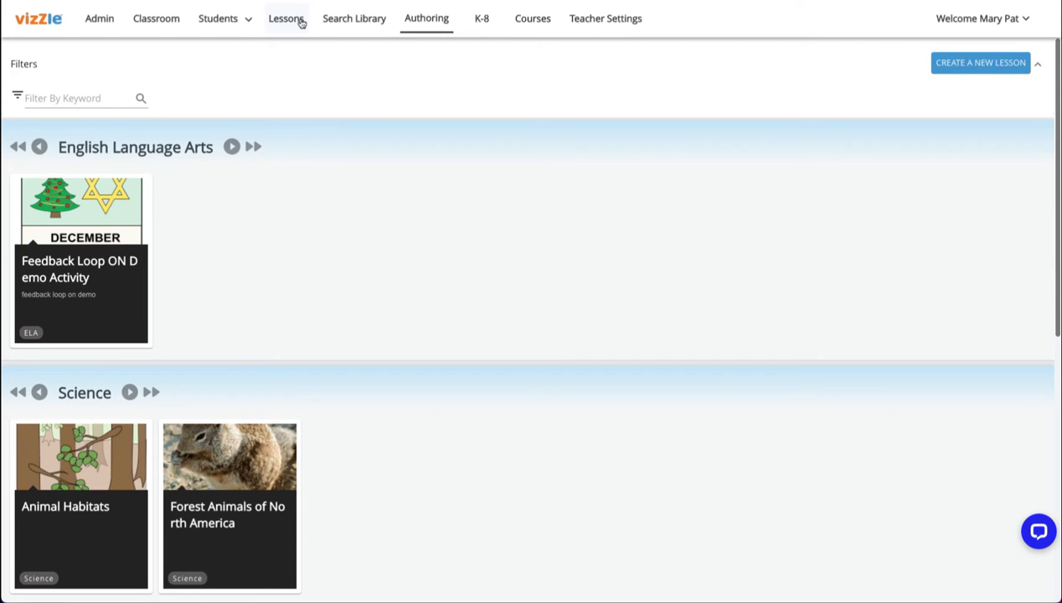
click(285, 17)
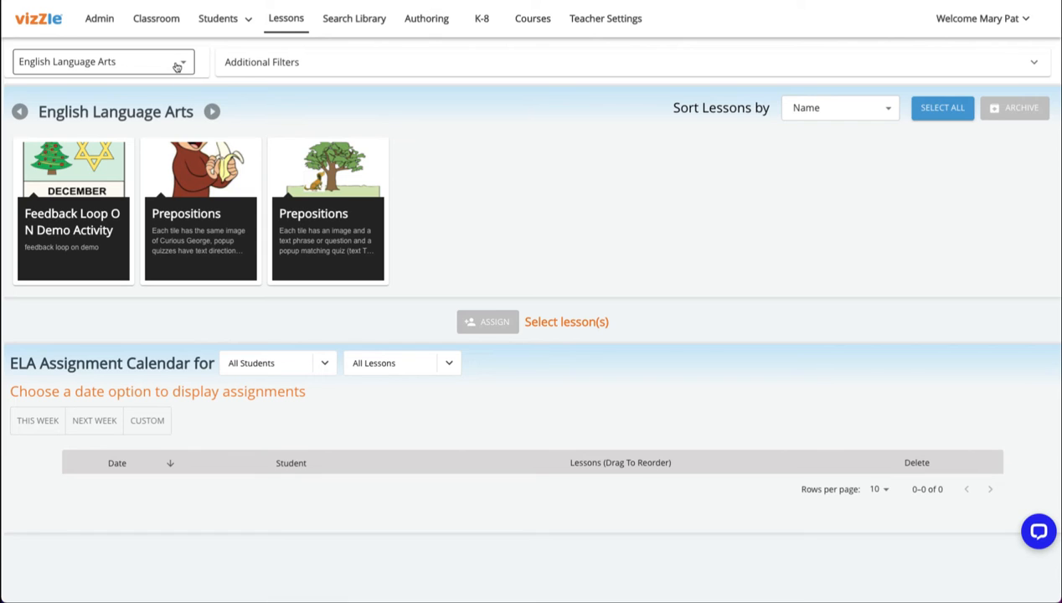
click(100, 61)
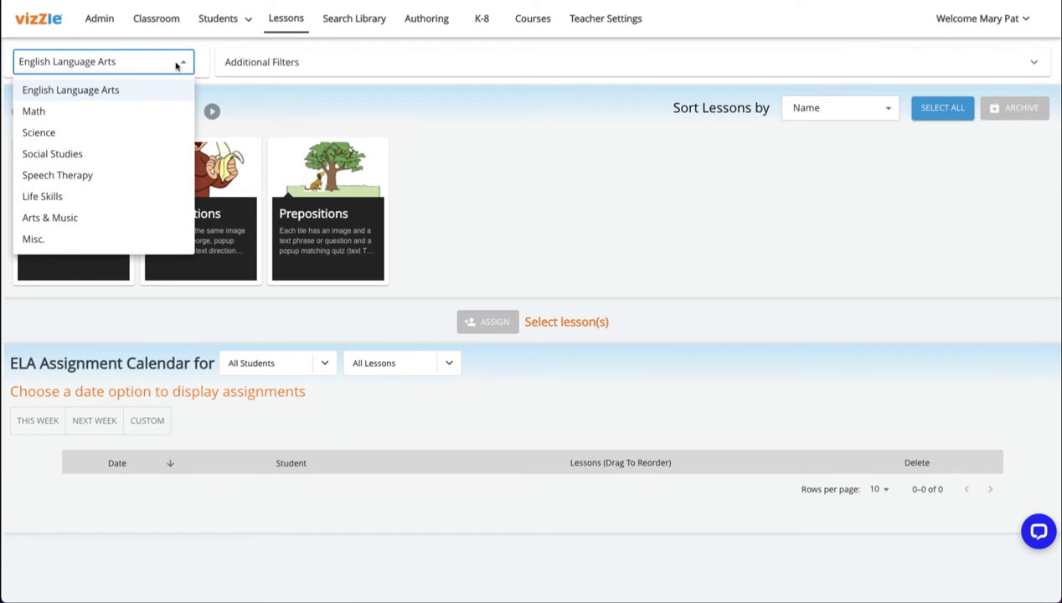
click(71, 91)
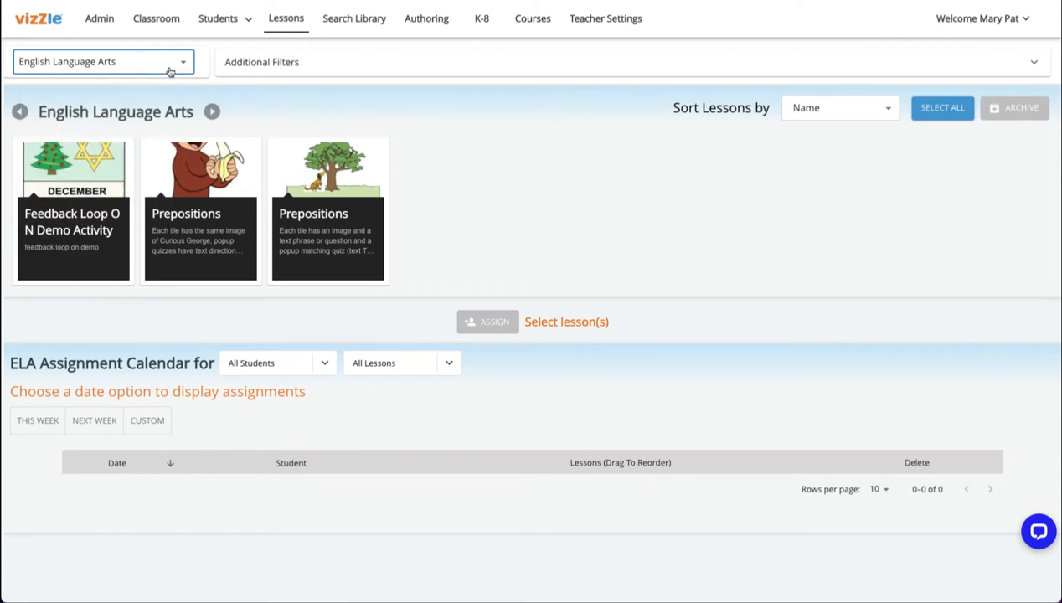
click(73, 211)
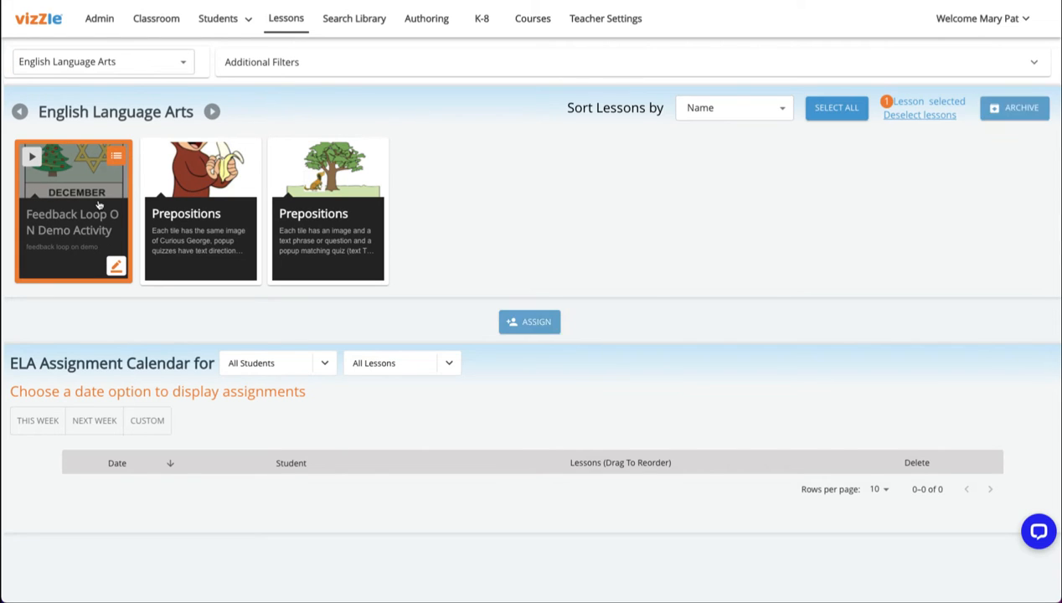
mouse_move(452, 265)
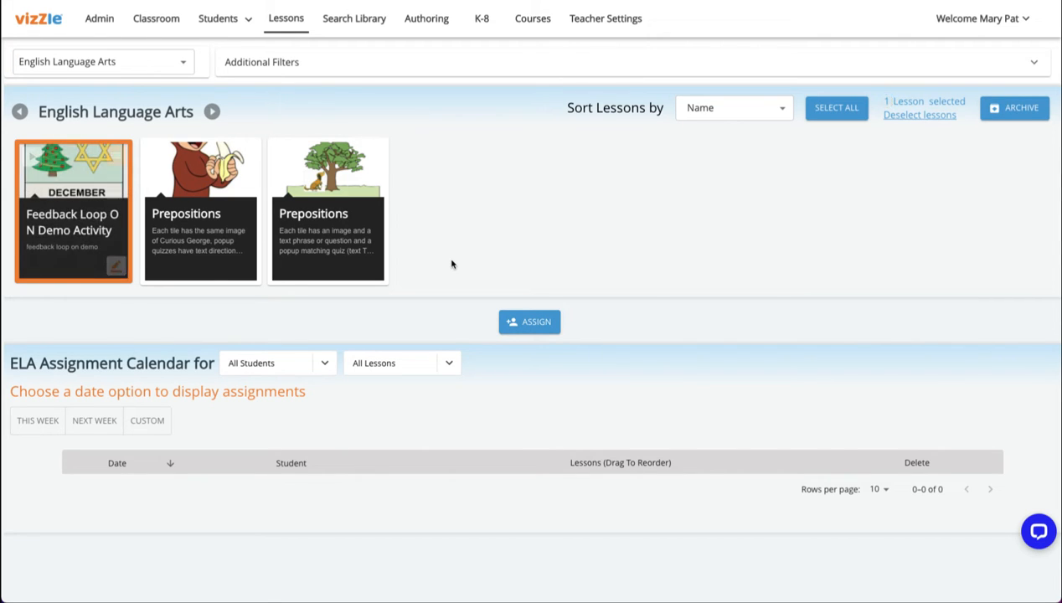
Assign the lesson for Jan 12–15, 2022 to Connor Demo only
click(529, 322)
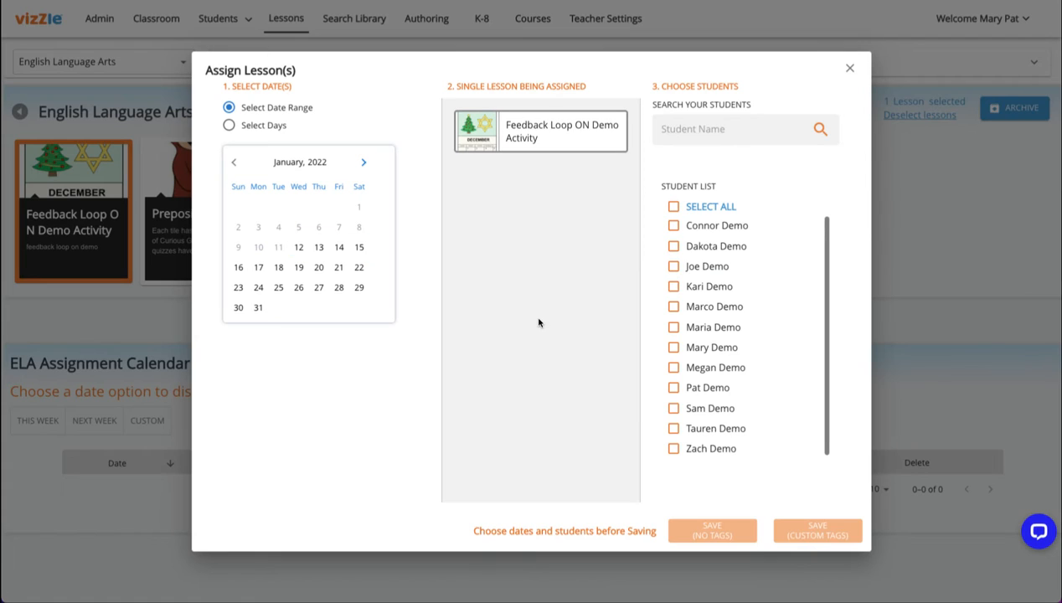
click(298, 246)
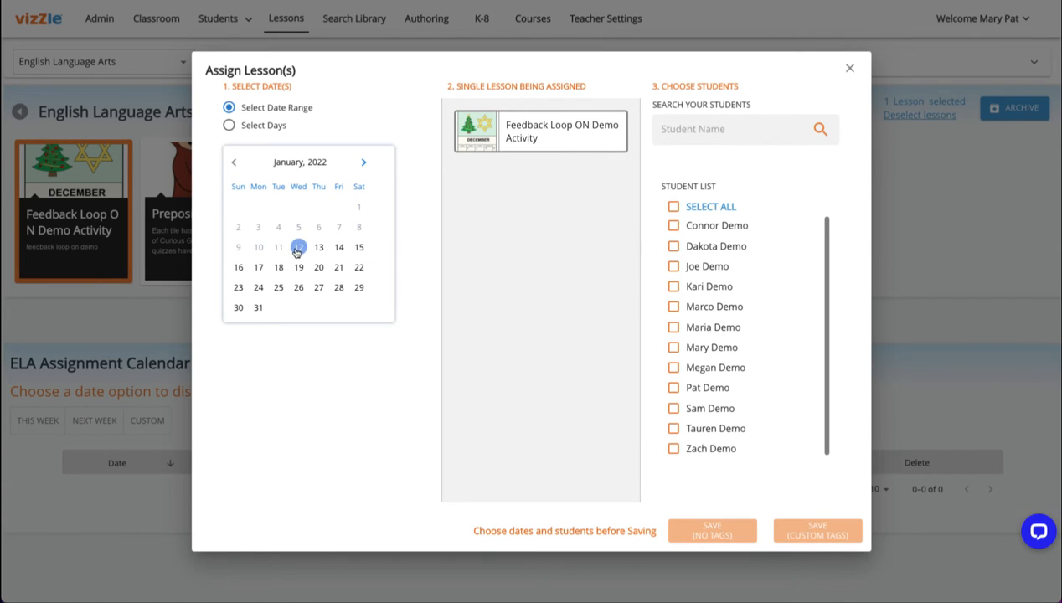
click(358, 247)
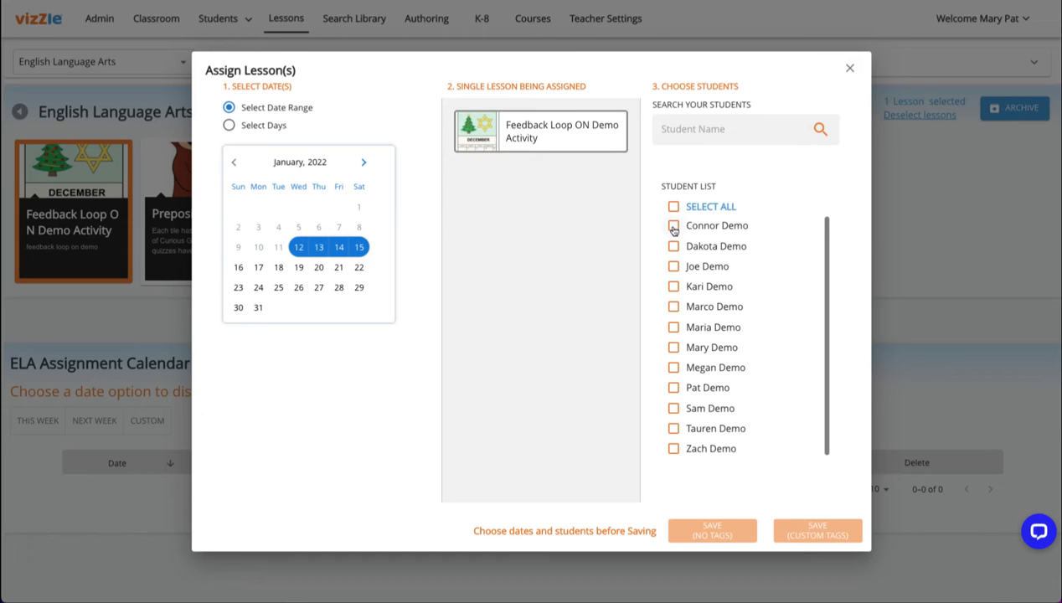
click(673, 224)
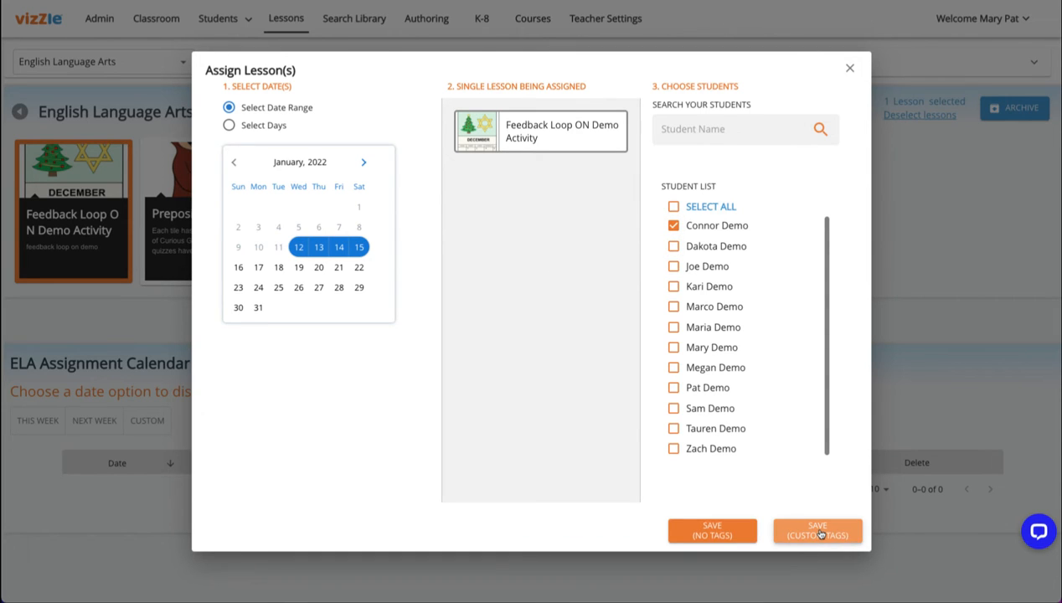
Save the assignment and attach the Feedback Loop ON custom tag
click(817, 529)
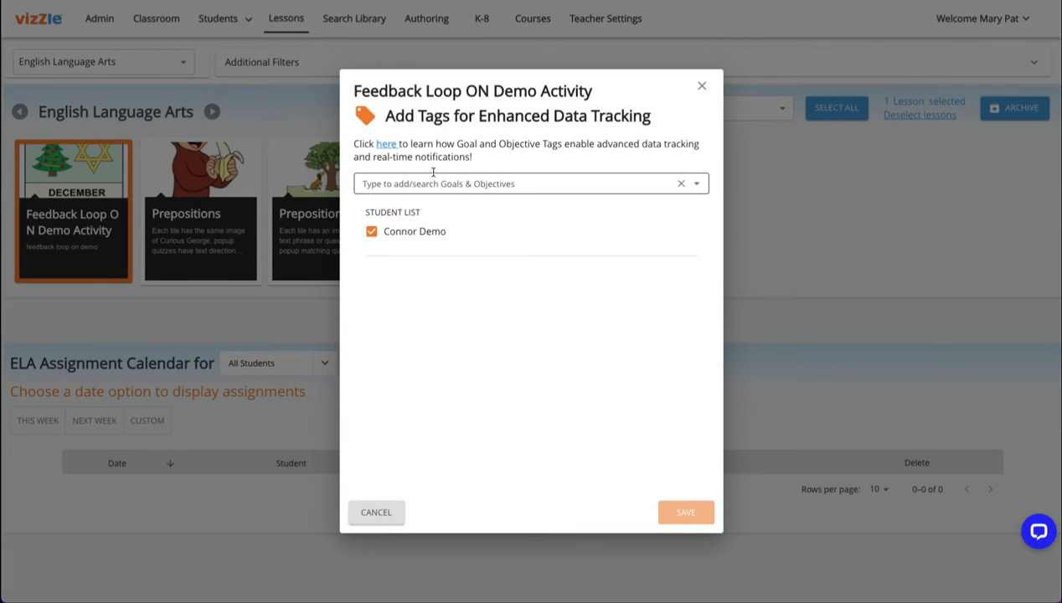
text(feed)
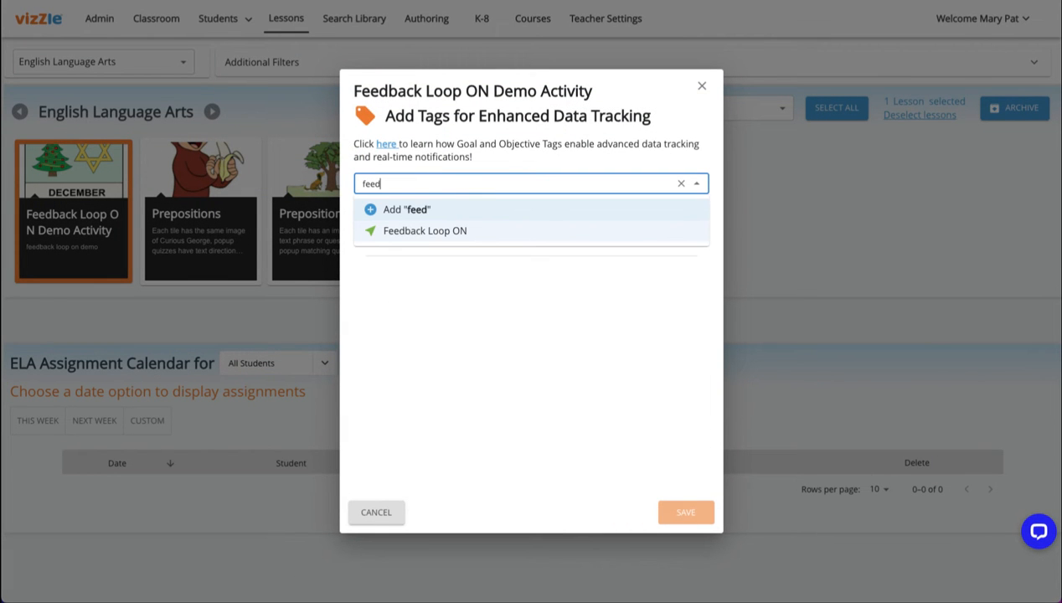
click(685, 513)
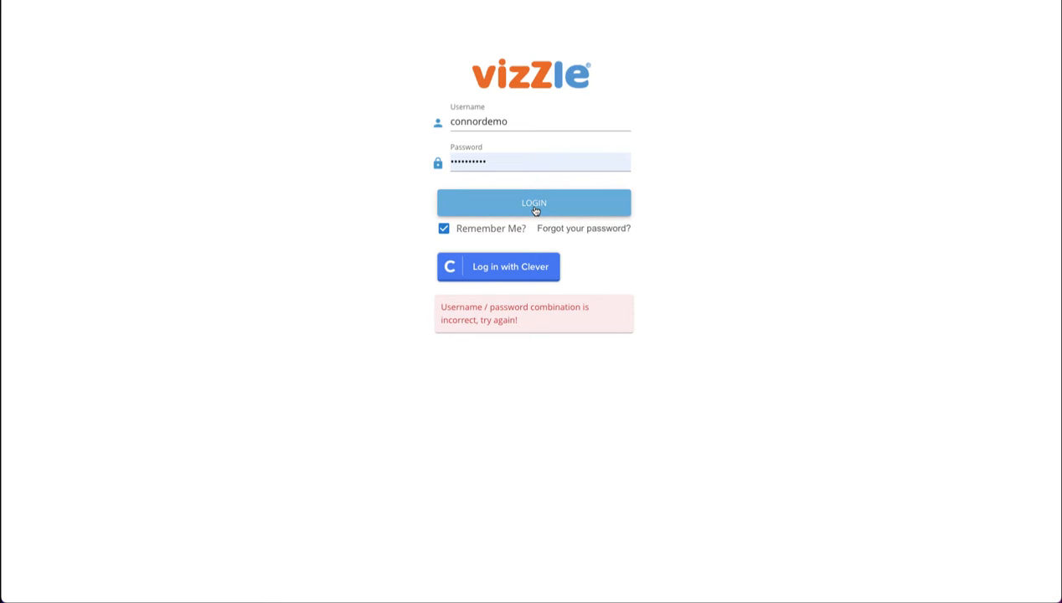
As the student, answer page 1 with 'I went to Florida to visit my grandparents.' and submit it
click(533, 202)
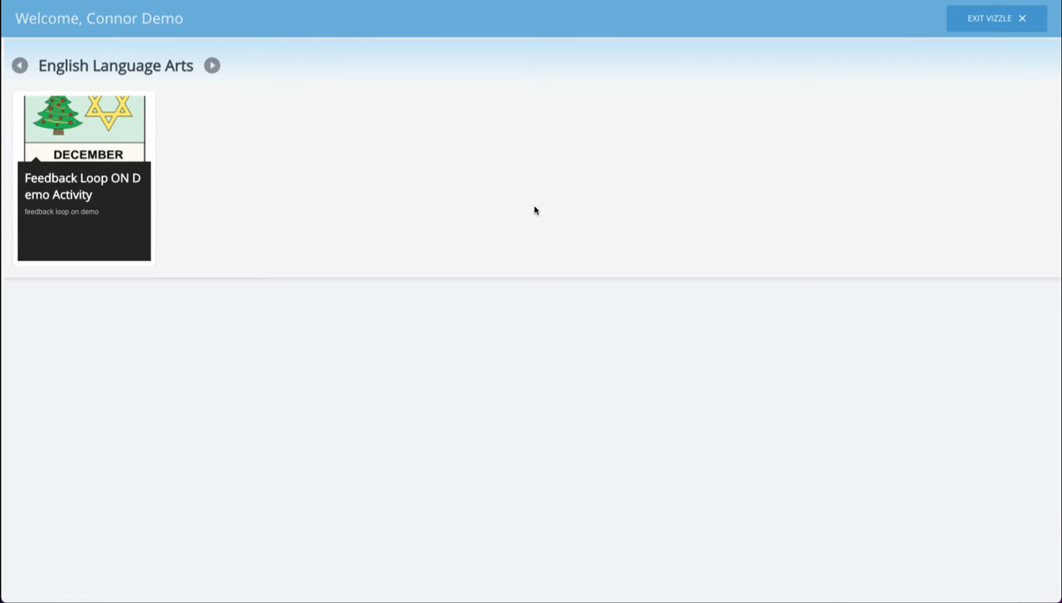
mouse_move(184, 184)
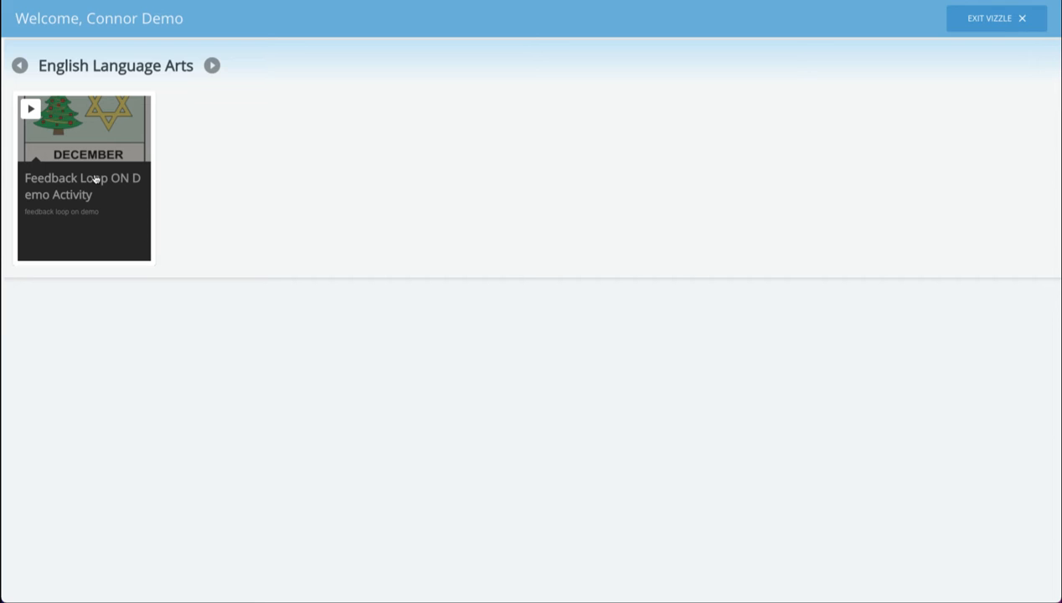
click(84, 178)
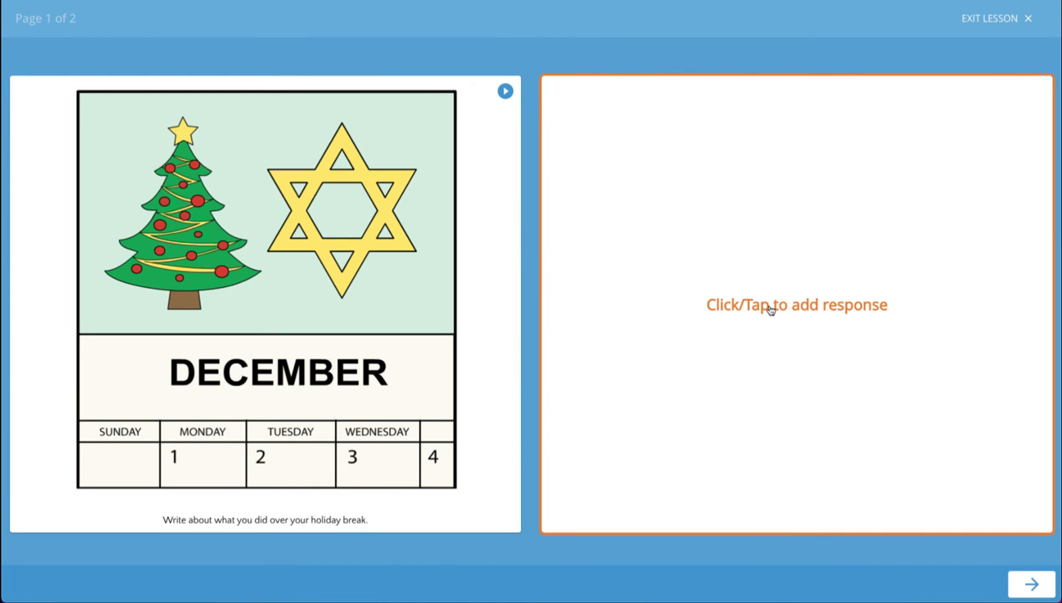
click(795, 305)
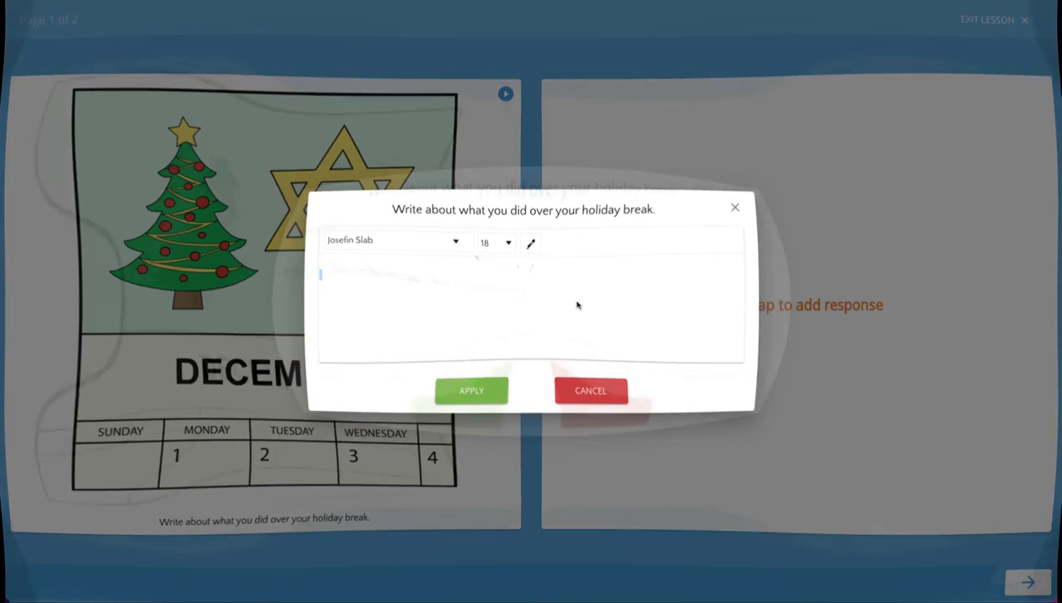
text(I went to Florida to visit my grandparents.)
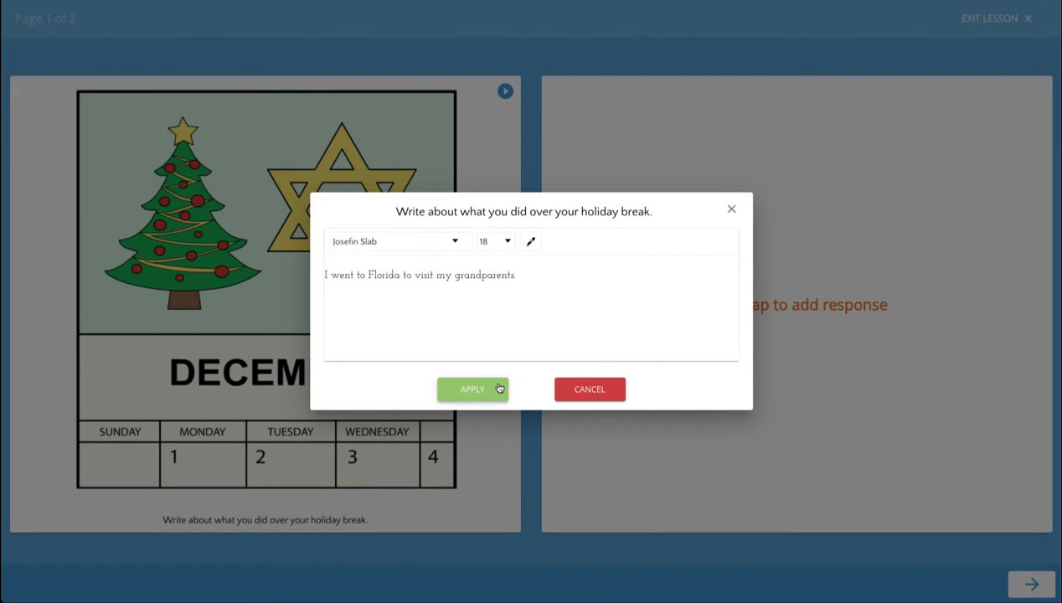
click(473, 389)
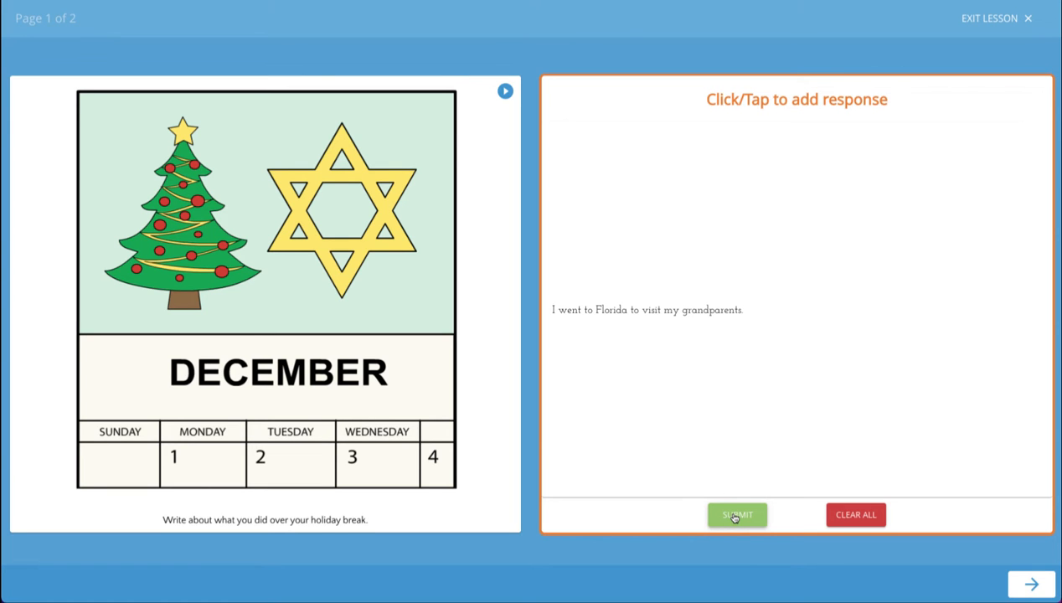
click(736, 514)
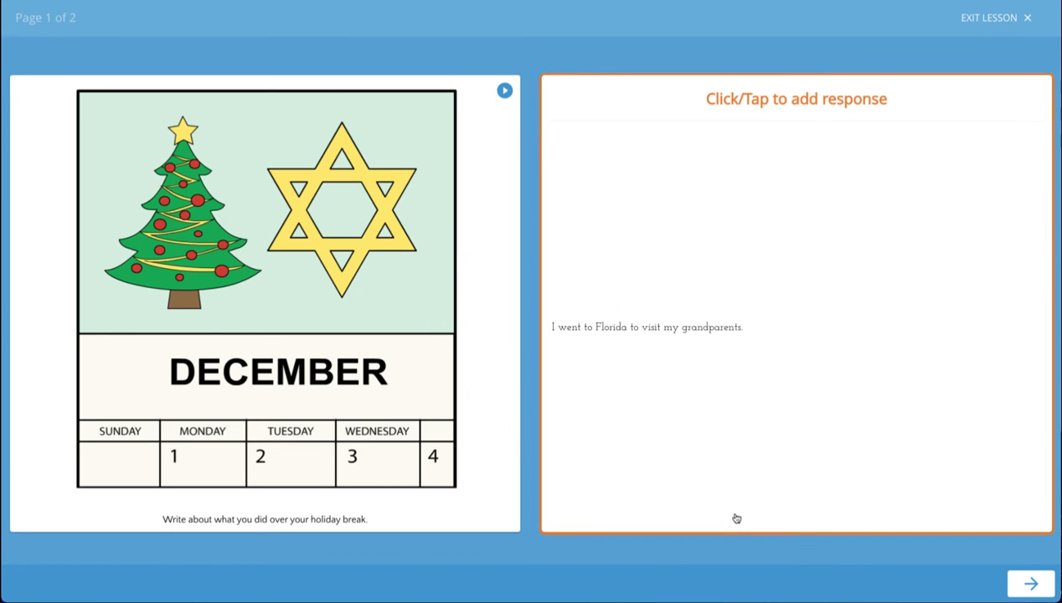
On page 2, draw a snowman in the snowy foreground and submit the drawing
click(1030, 583)
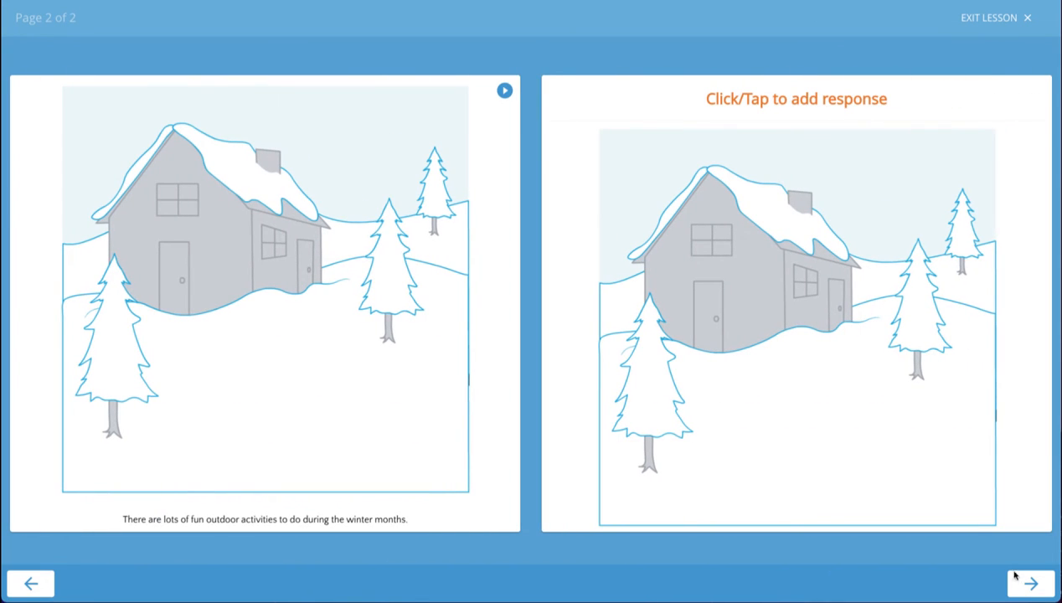
click(795, 327)
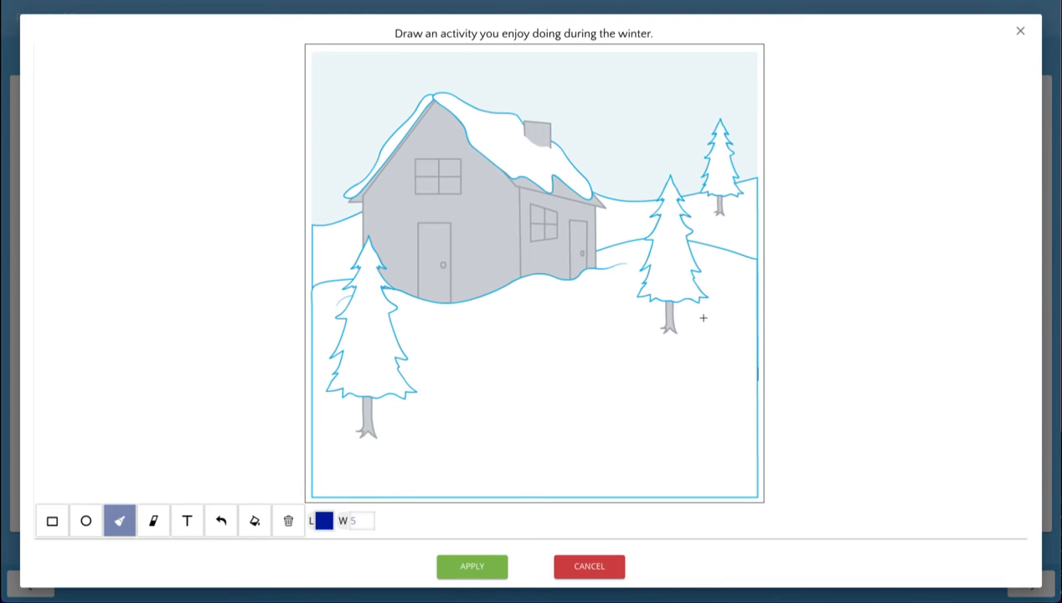
mouse_move(556, 300)
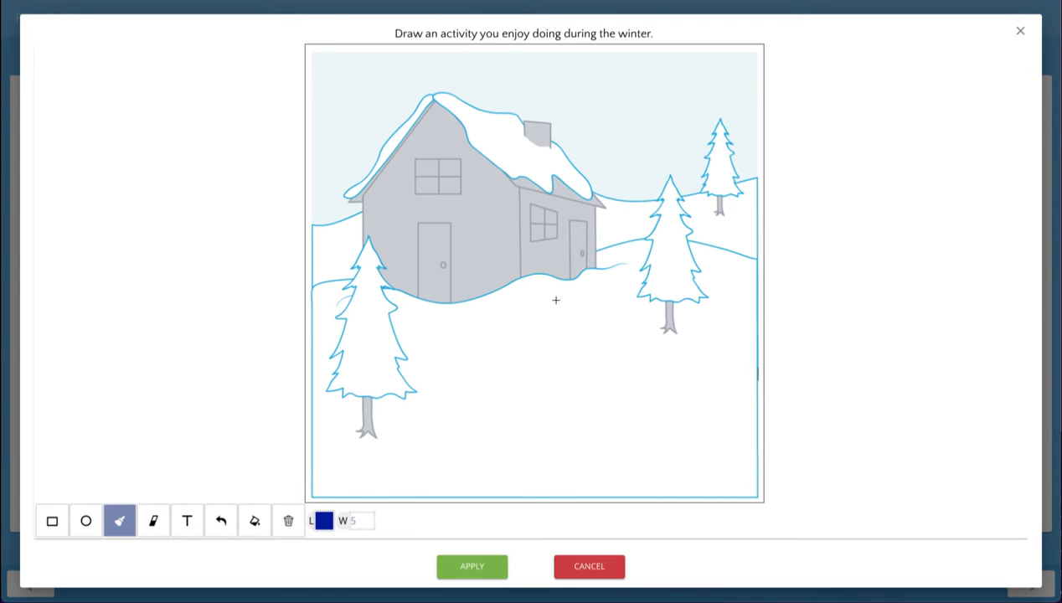
drag(536, 302, 536, 360)
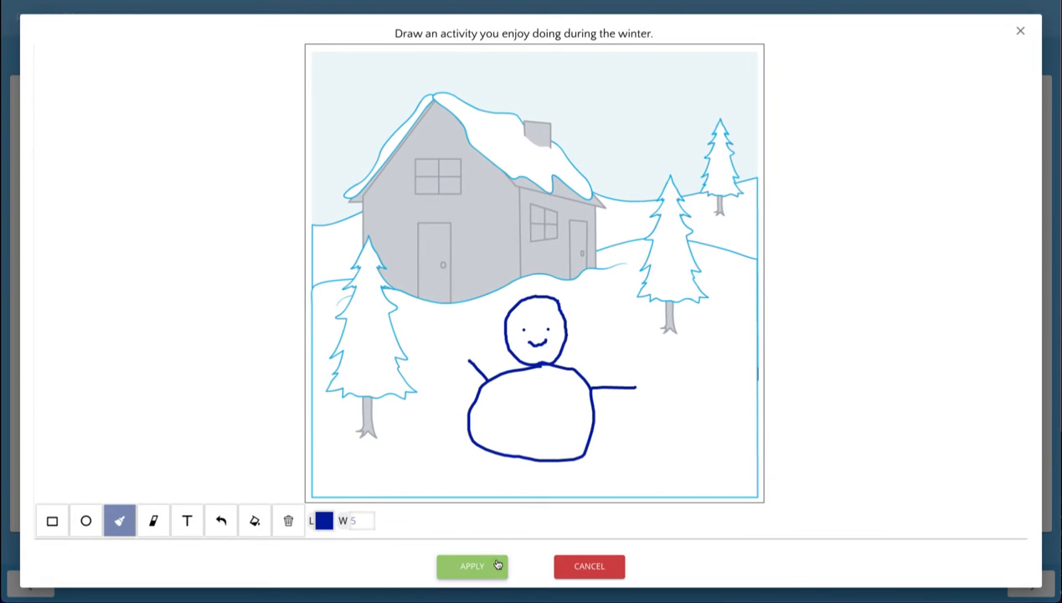
click(472, 566)
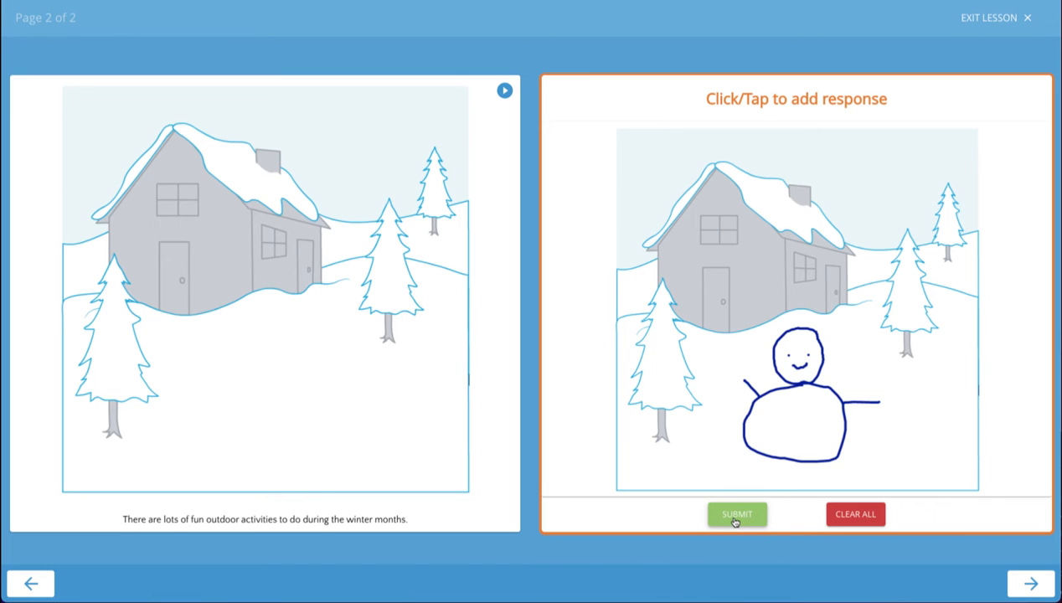
click(736, 513)
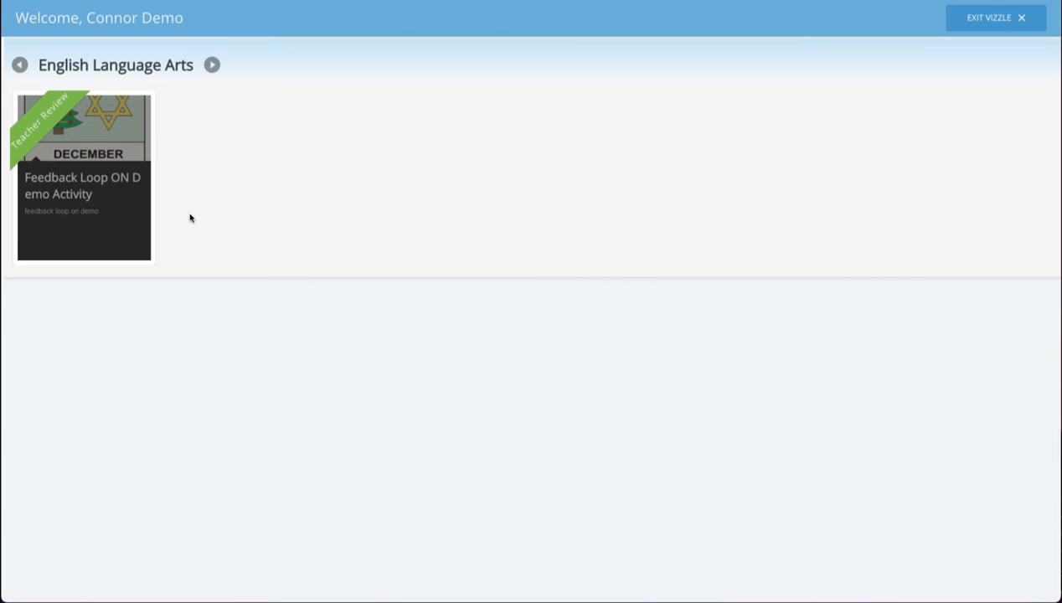
mouse_move(124, 211)
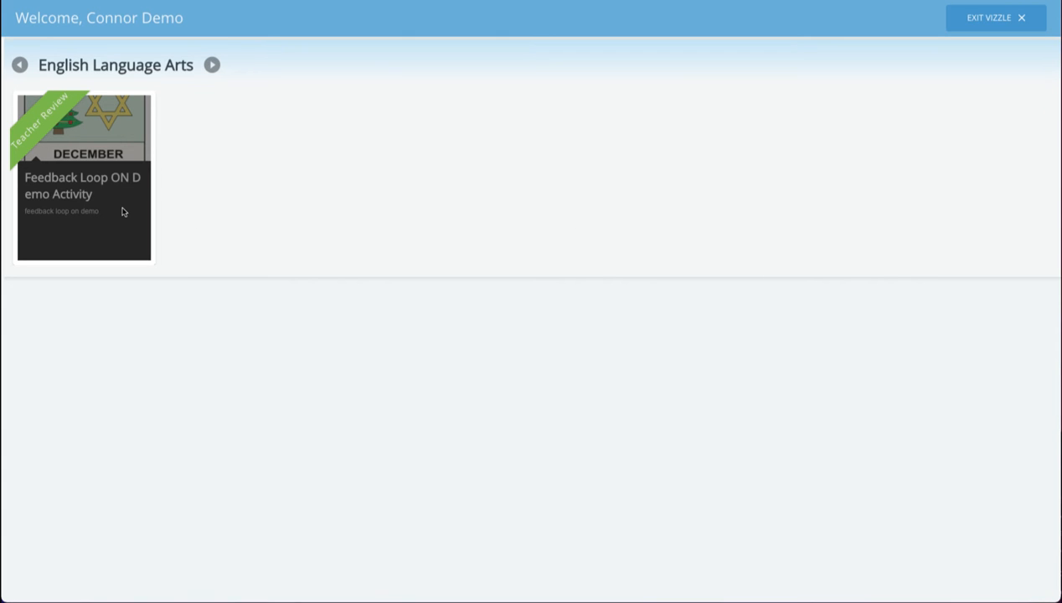
mouse_move(56, 159)
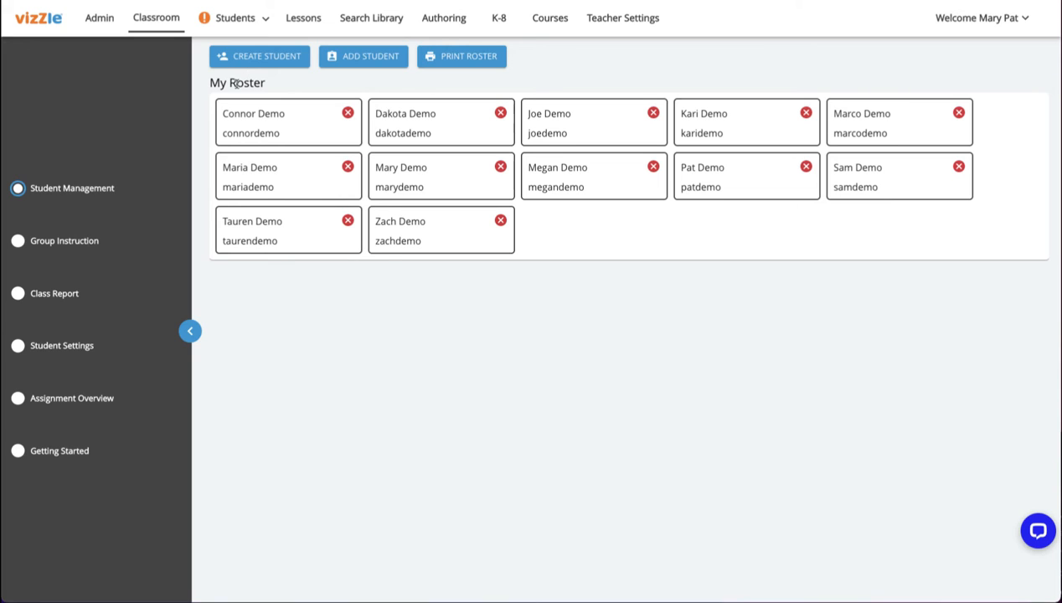
mouse_move(248, 42)
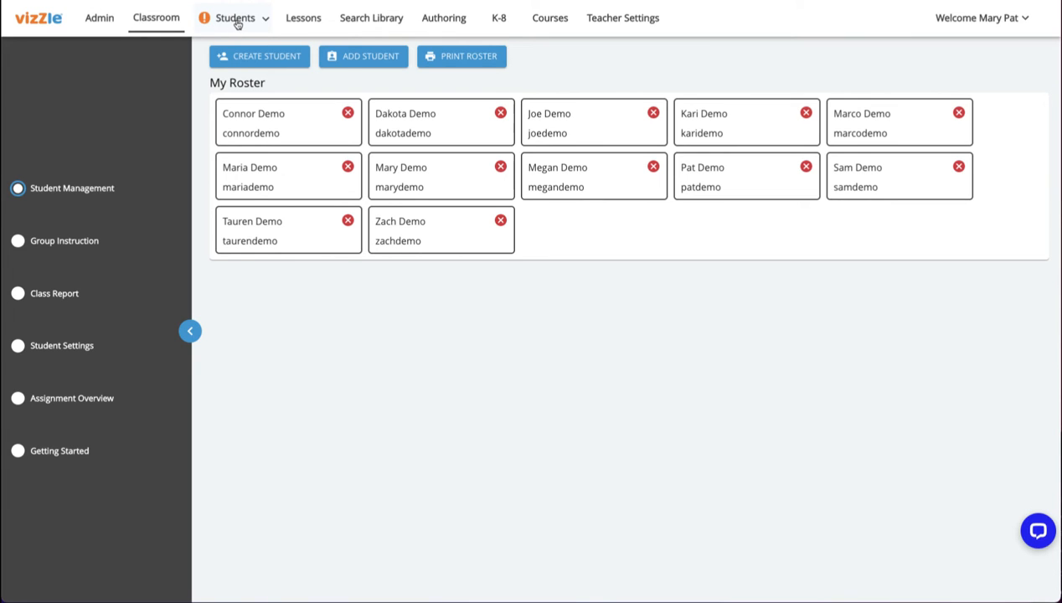
Show the class's student list from the Students menu
click(234, 17)
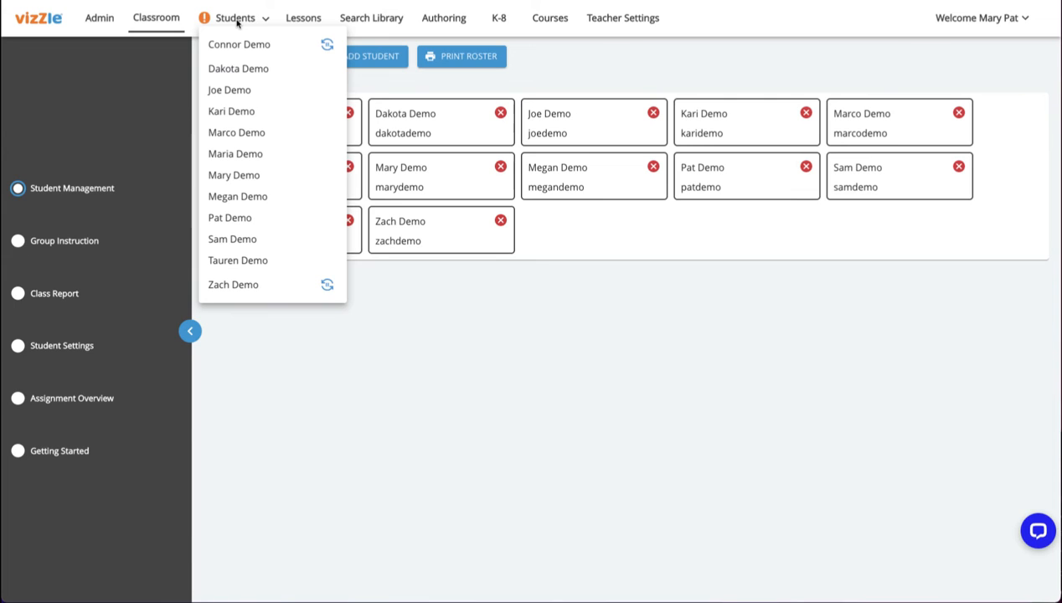
mouse_move(325, 48)
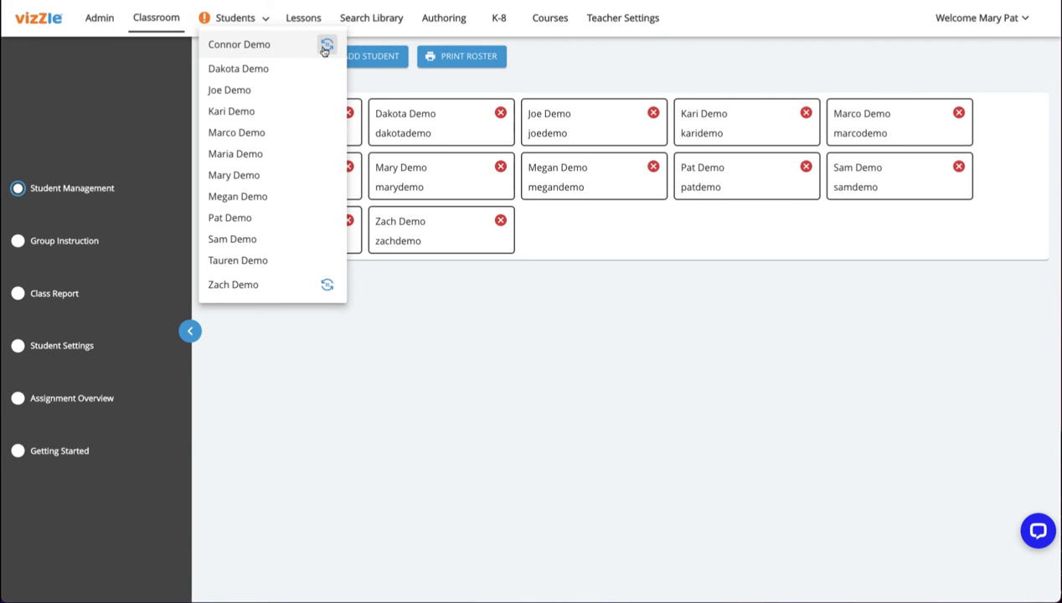
mouse_move(254, 43)
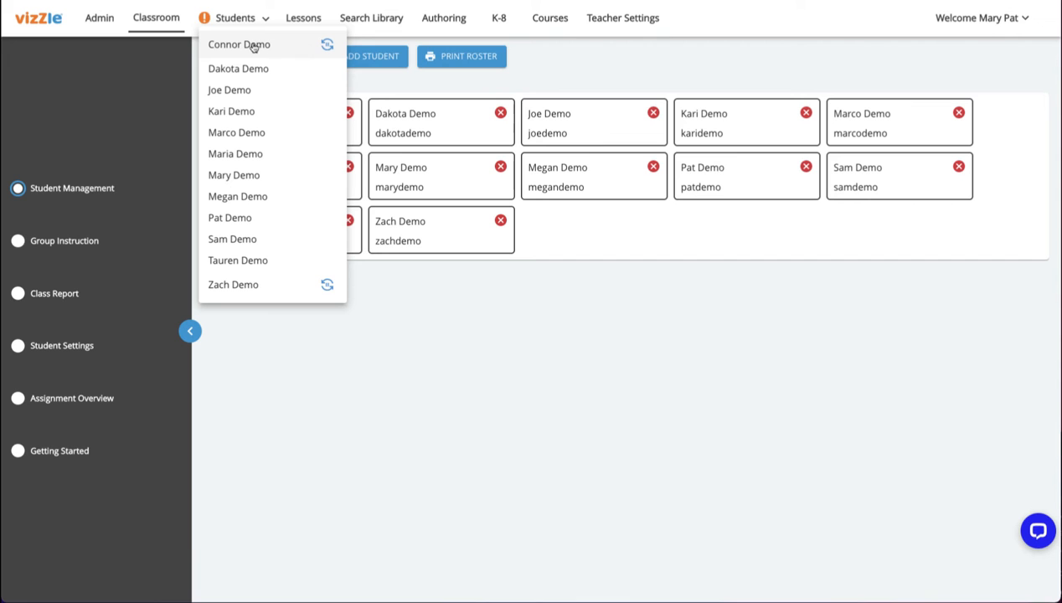
Open Connor Demo's submitted Feedback Loop ON Demo Activity for teacher review
click(238, 44)
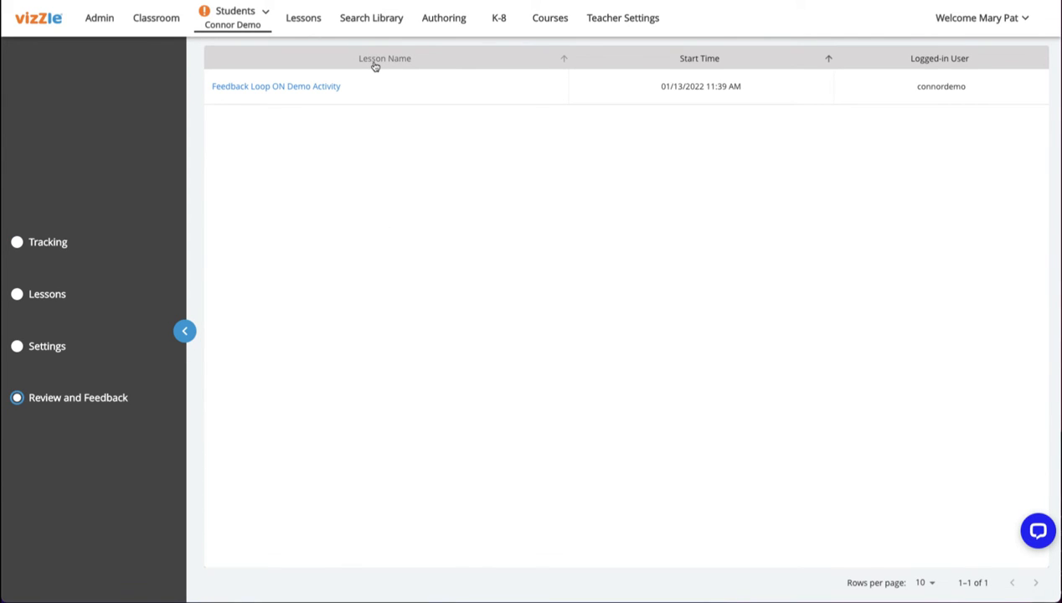
mouse_move(321, 95)
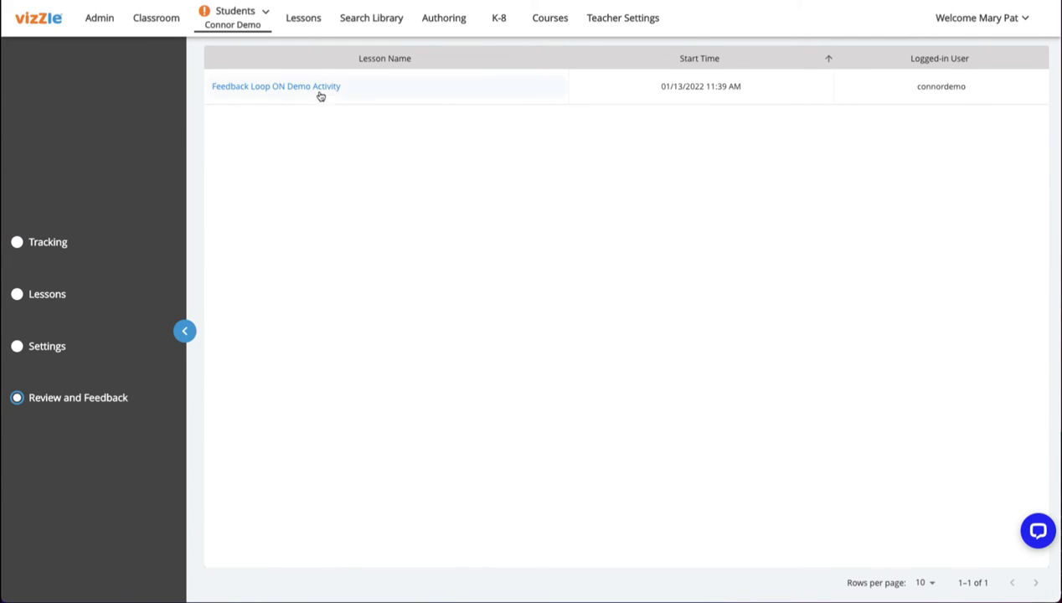
click(274, 87)
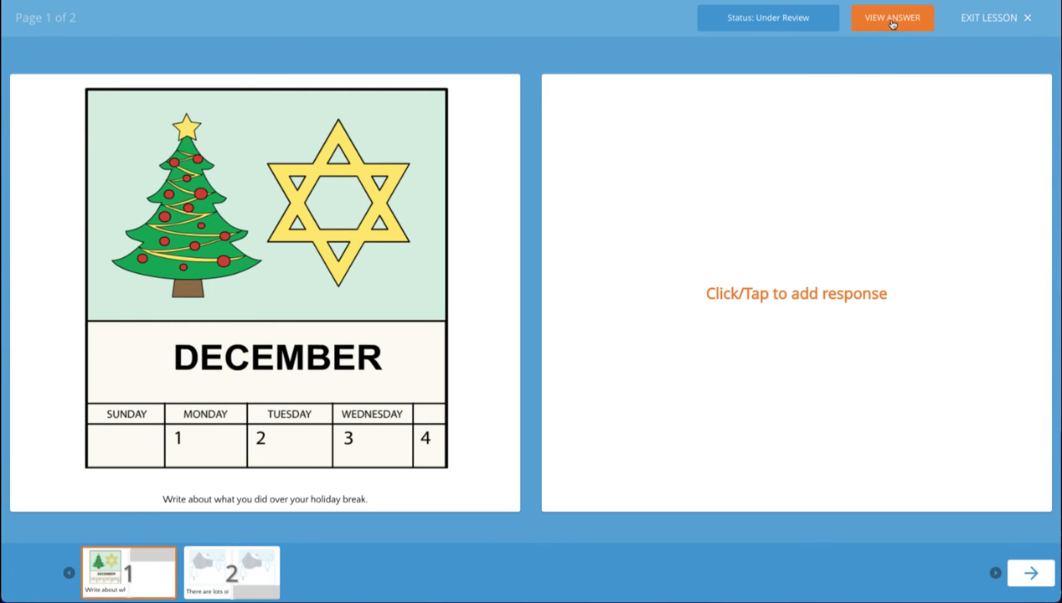
Comment on page 1 praising the start and asking for more details about getting to Florida
click(890, 17)
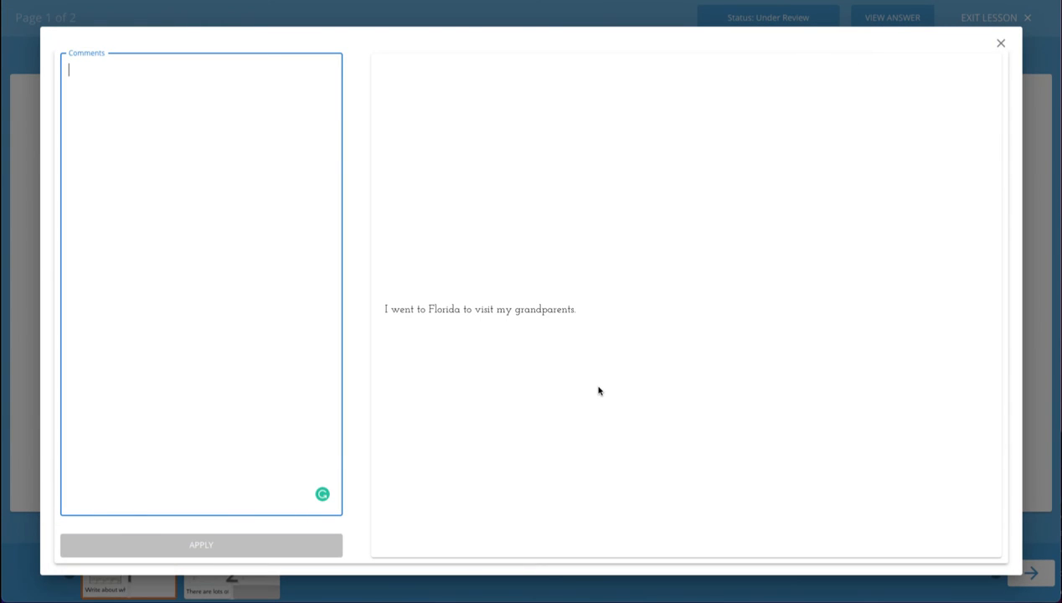
mouse_move(341, 248)
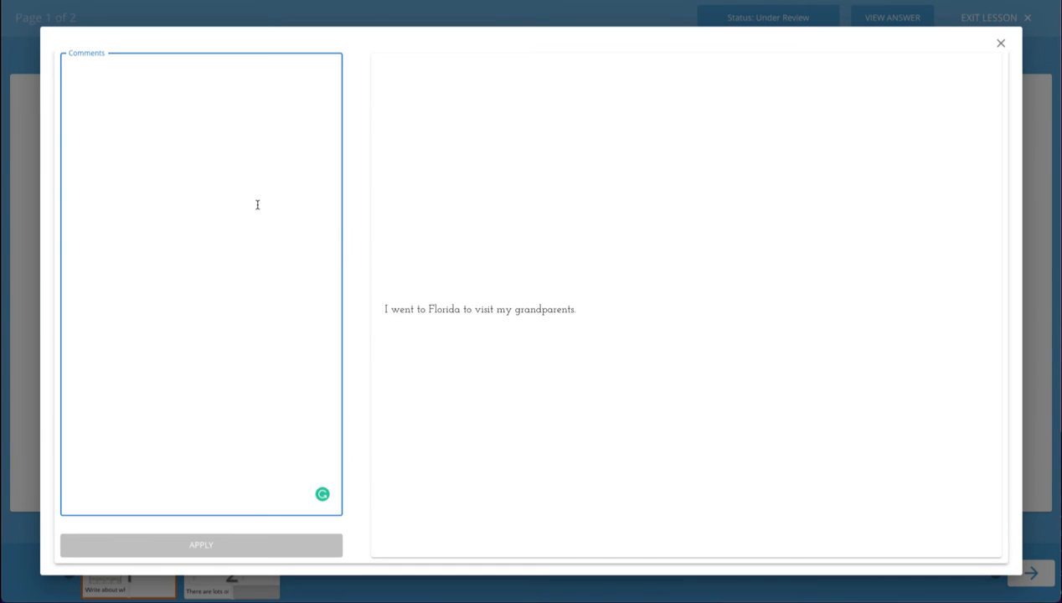
mouse_move(199, 162)
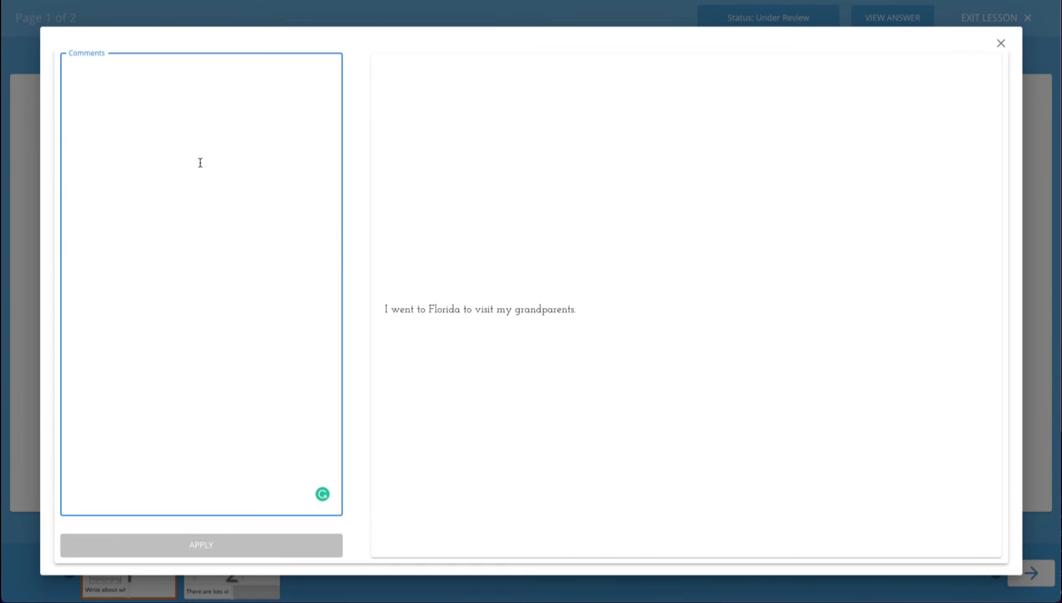
mouse_move(203, 154)
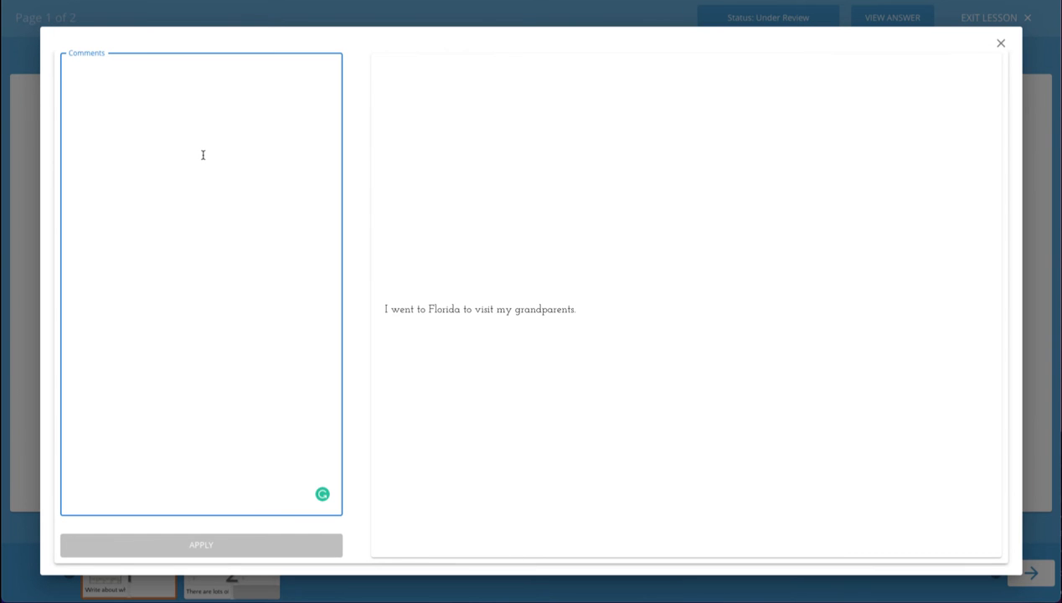
click(201, 70)
text(This is a great start! Please provide additional details about how you got to Florida and what you did while you were there.)
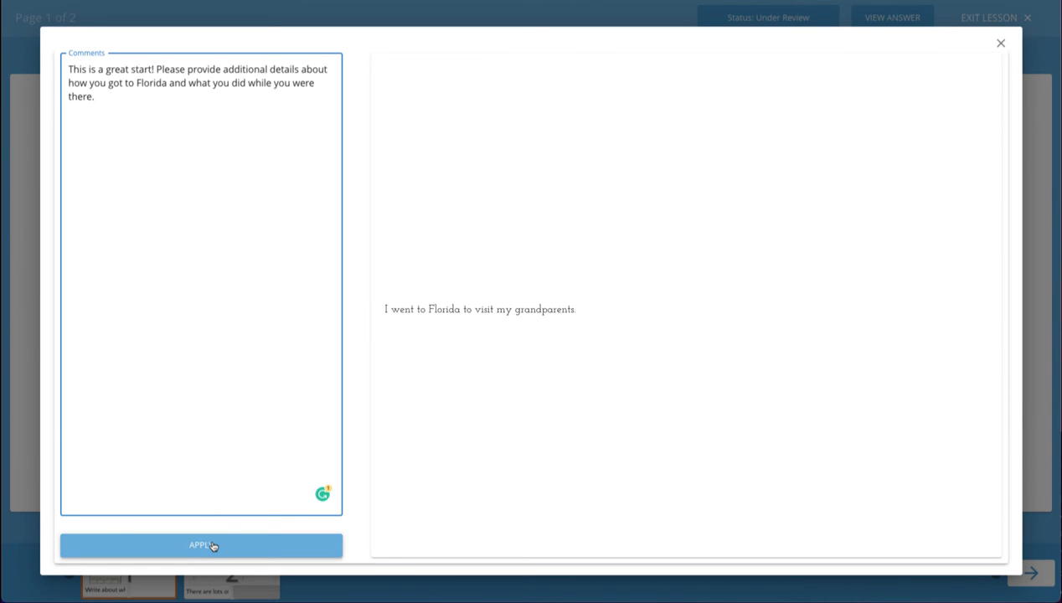
click(201, 546)
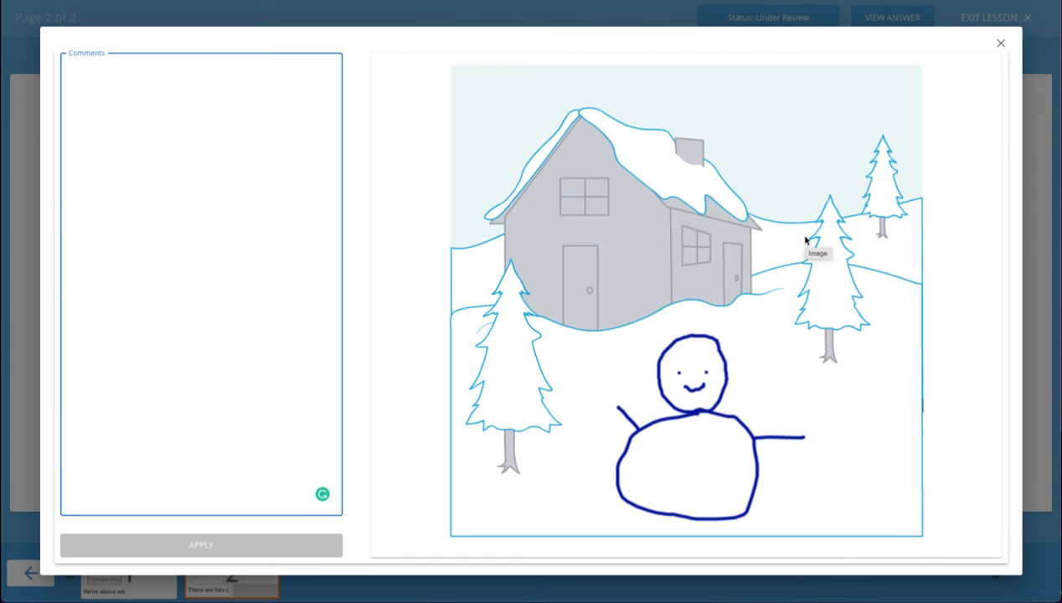
mouse_move(285, 191)
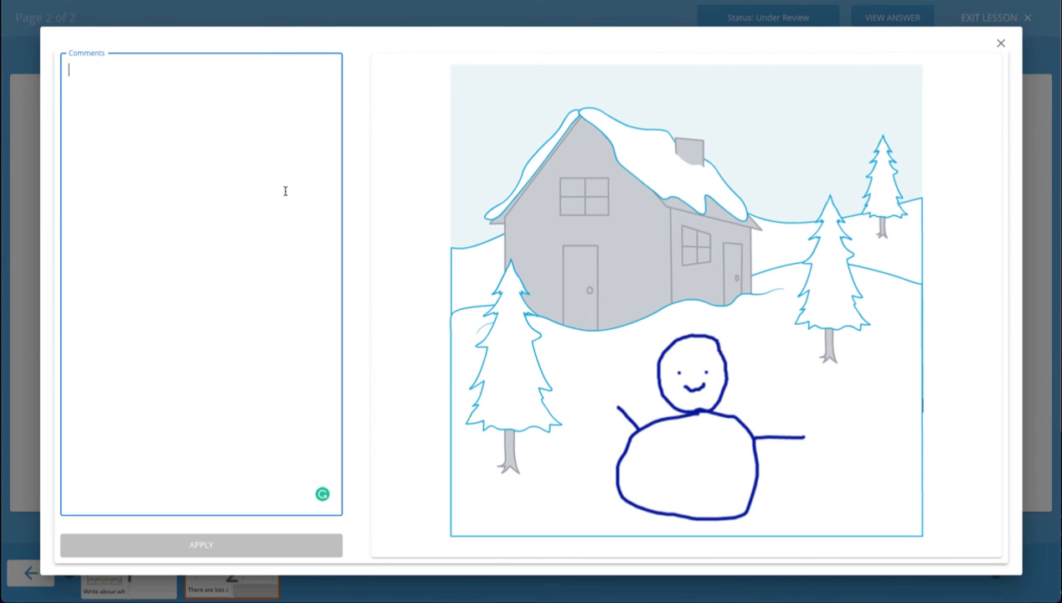
mouse_move(560, 177)
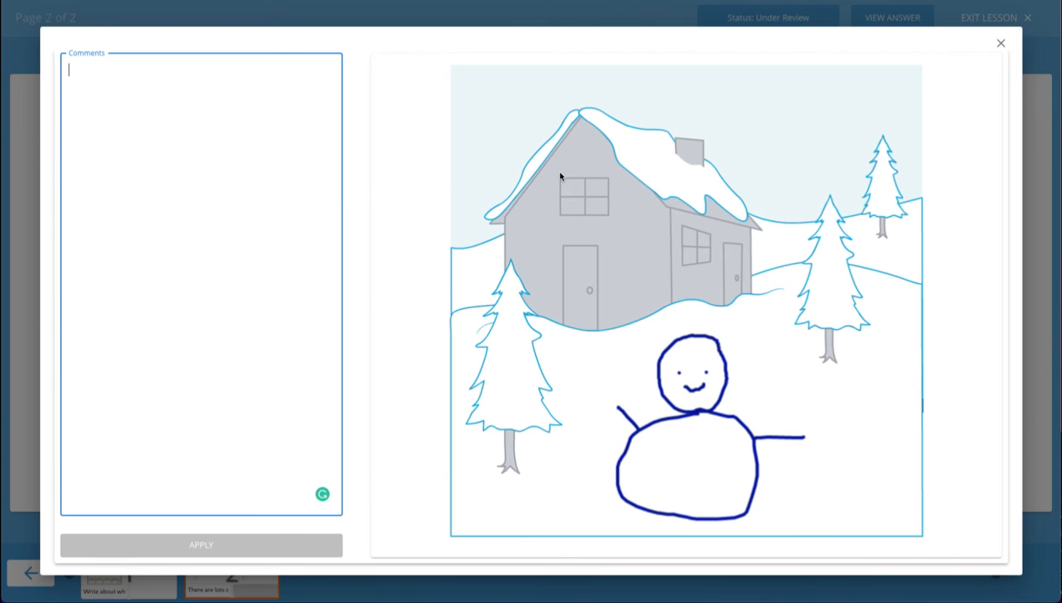
Close the page 2 snow scene comment window without leaving feedback
click(1000, 44)
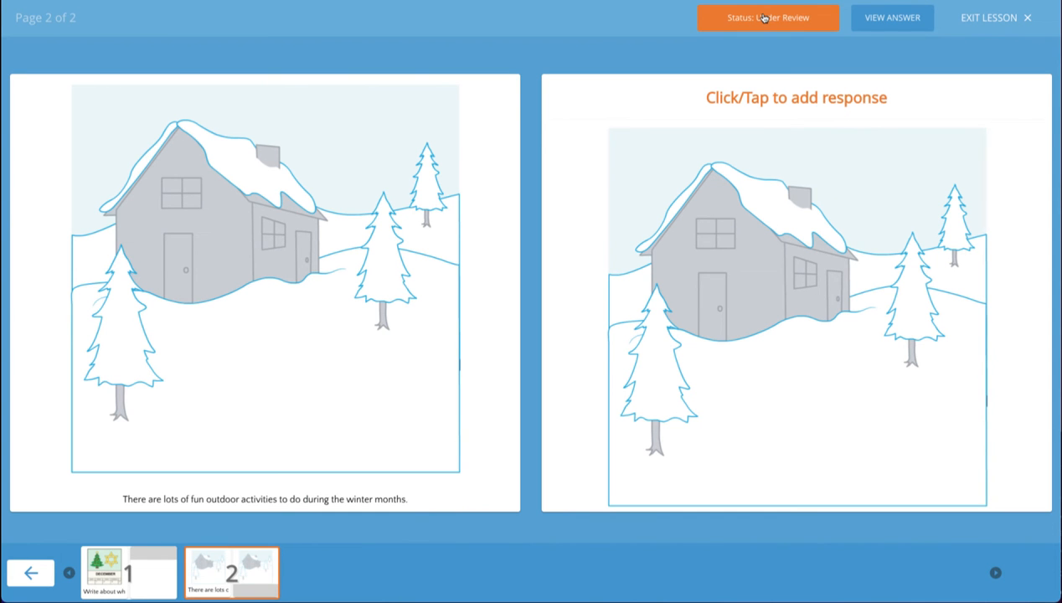
Save the submission's review status as Under Revision, returning it to the student
click(767, 17)
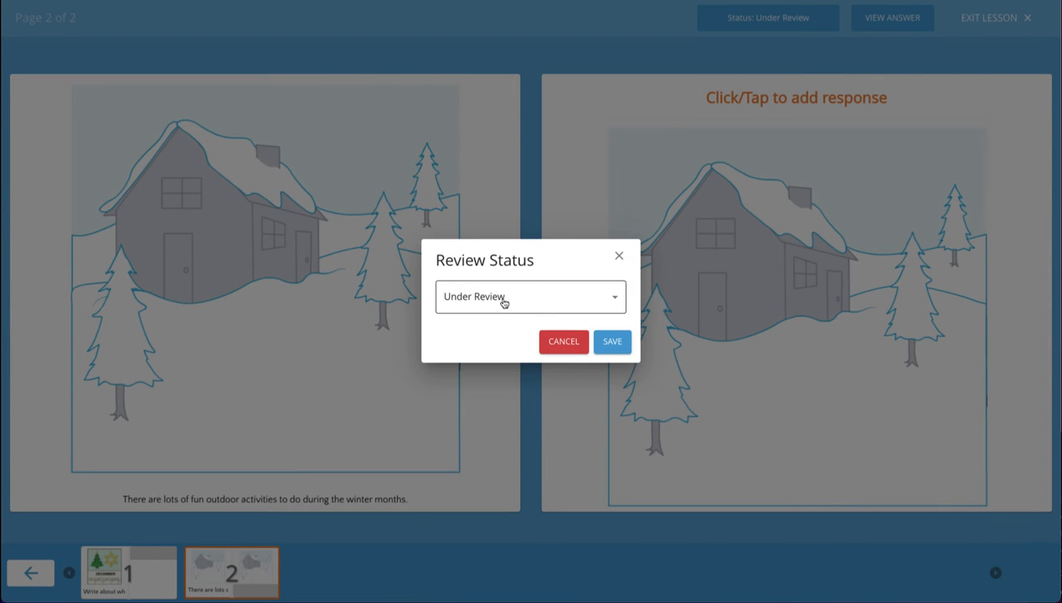
click(529, 297)
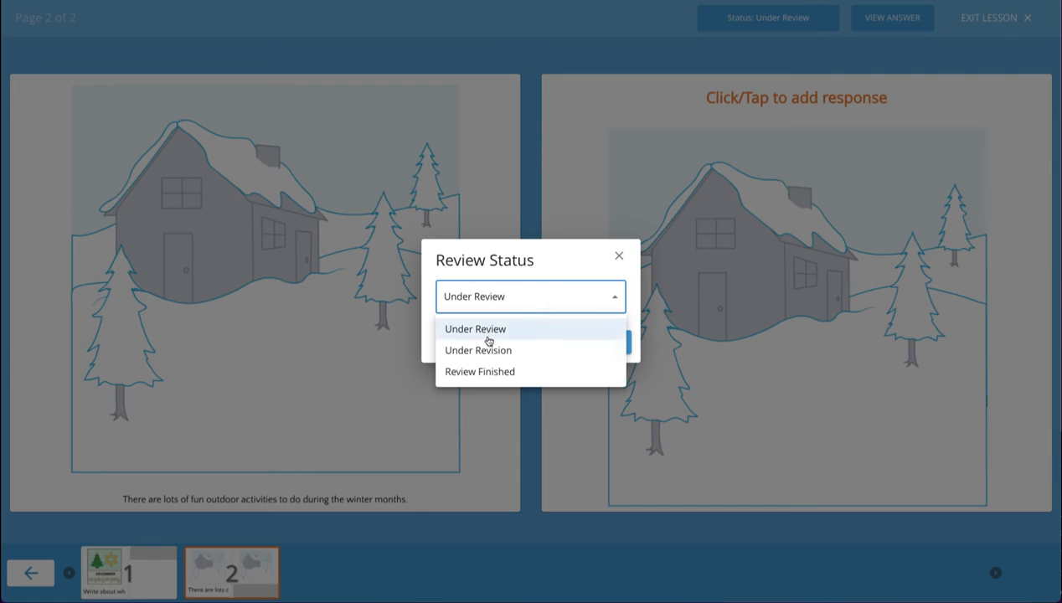
click(477, 350)
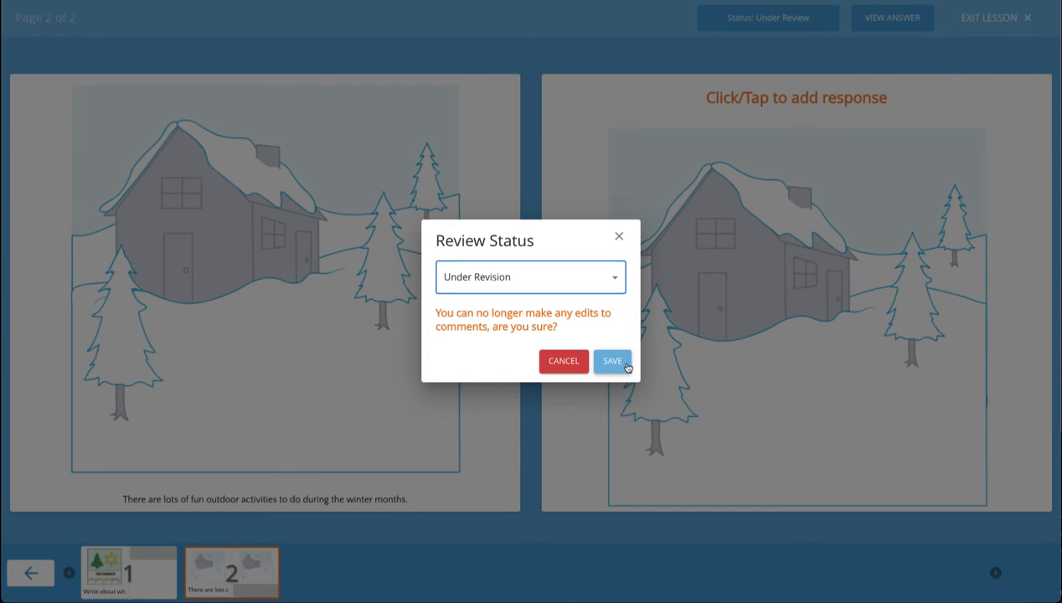
click(613, 362)
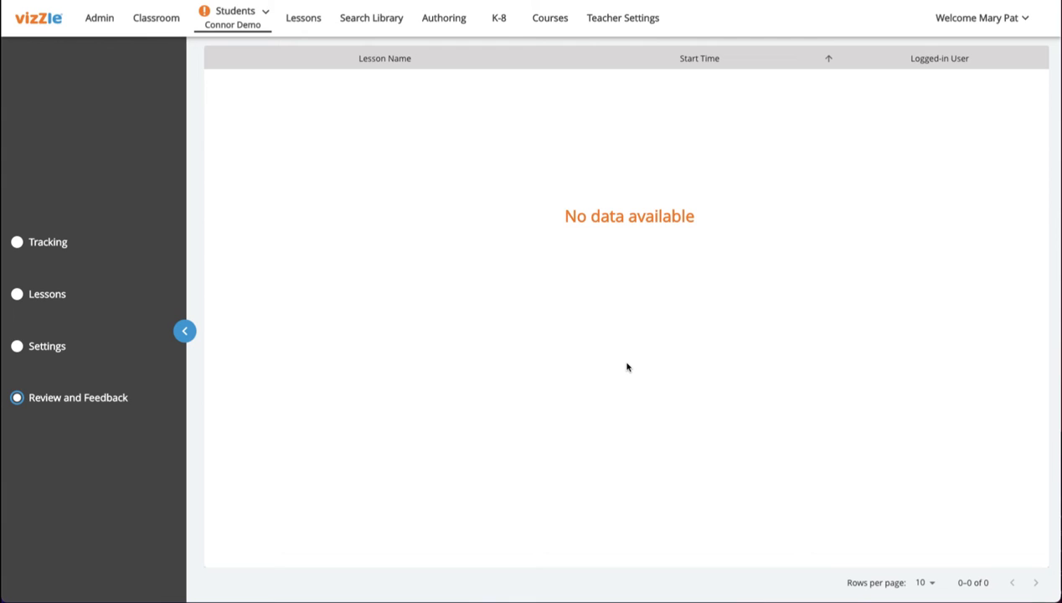
mouse_move(442, 293)
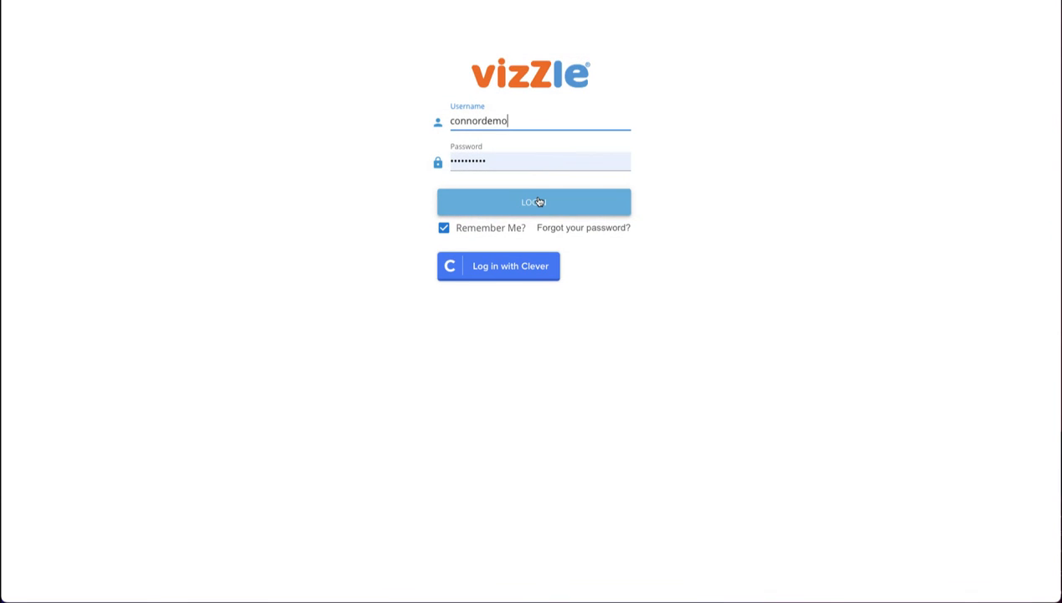
Log in as Connor Demo and reopen the Feedback Loop ON Demo Activity
click(533, 201)
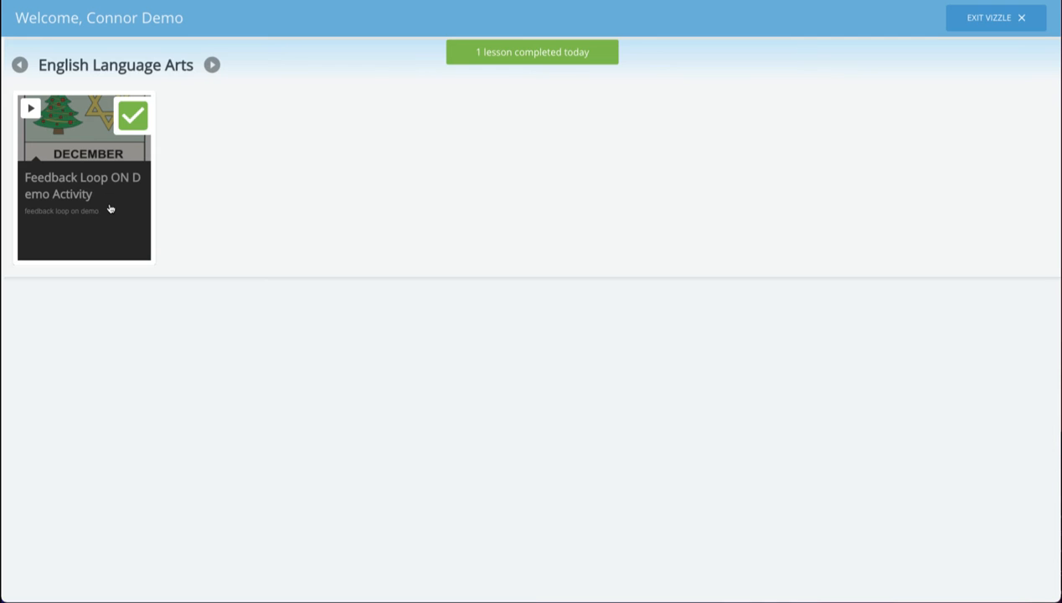
mouse_move(107, 268)
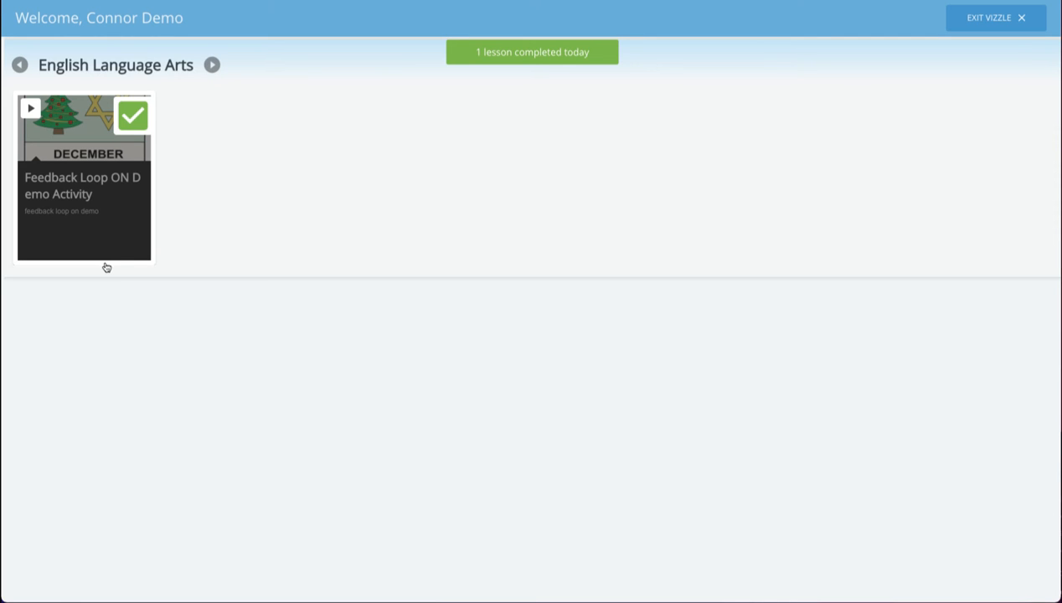
mouse_move(82, 188)
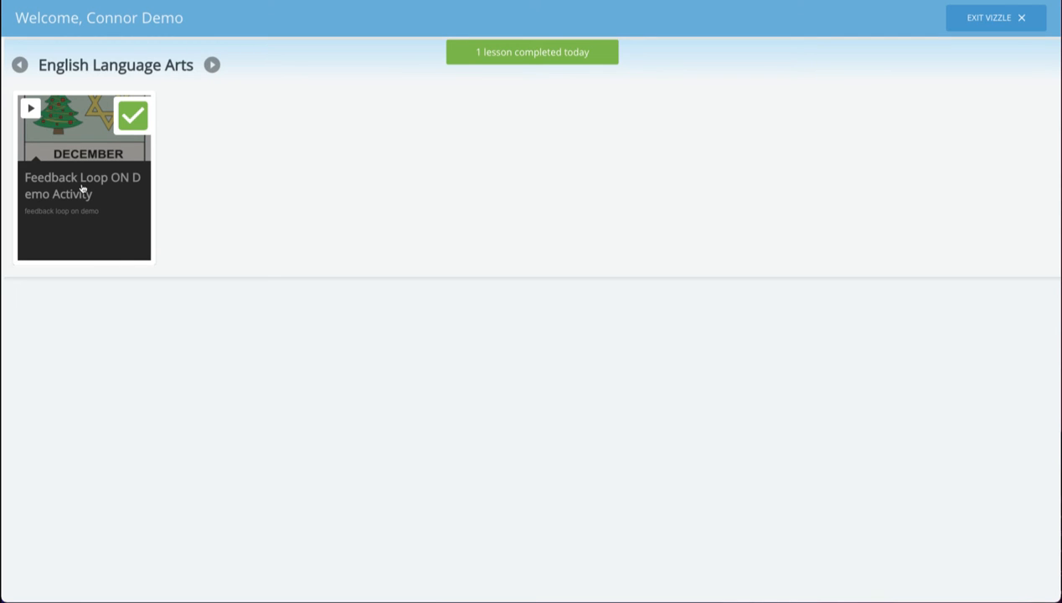
click(84, 176)
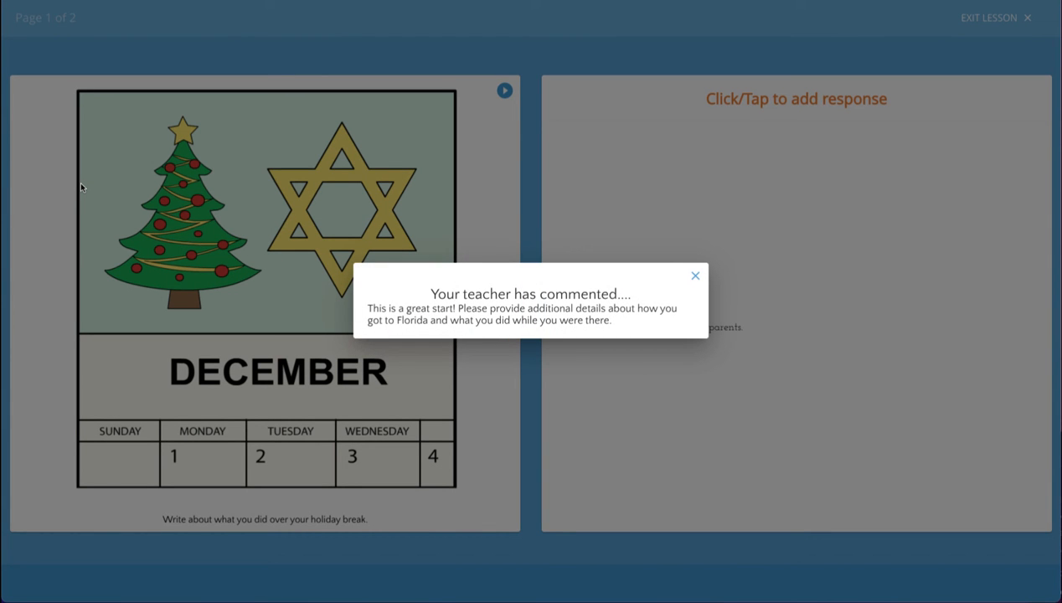
mouse_move(499, 338)
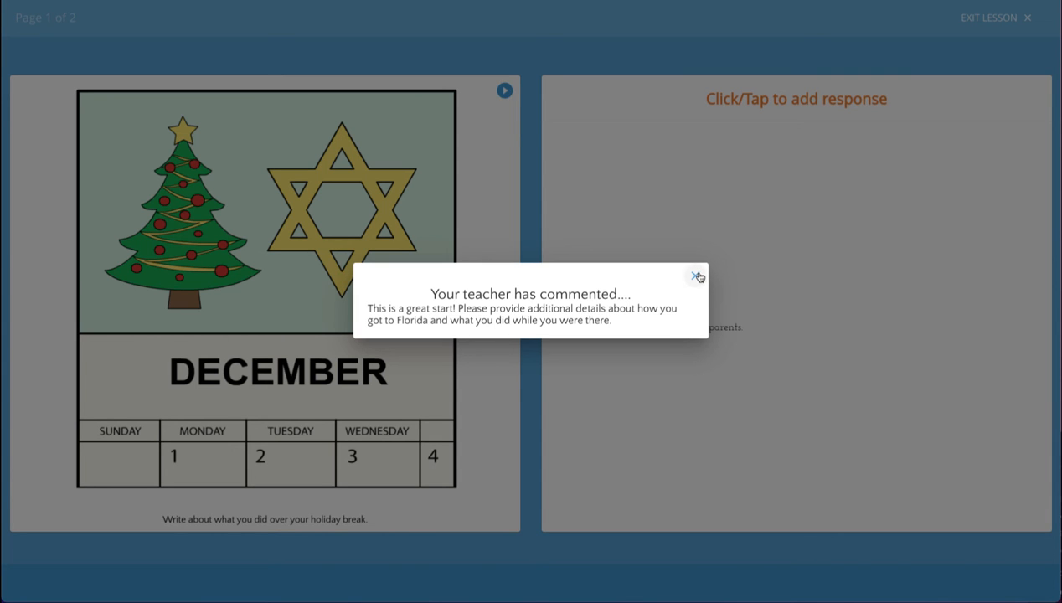
Dismiss the teacher's comment and submit the expanded holiday break answer with flight, beach and Disney World
click(697, 276)
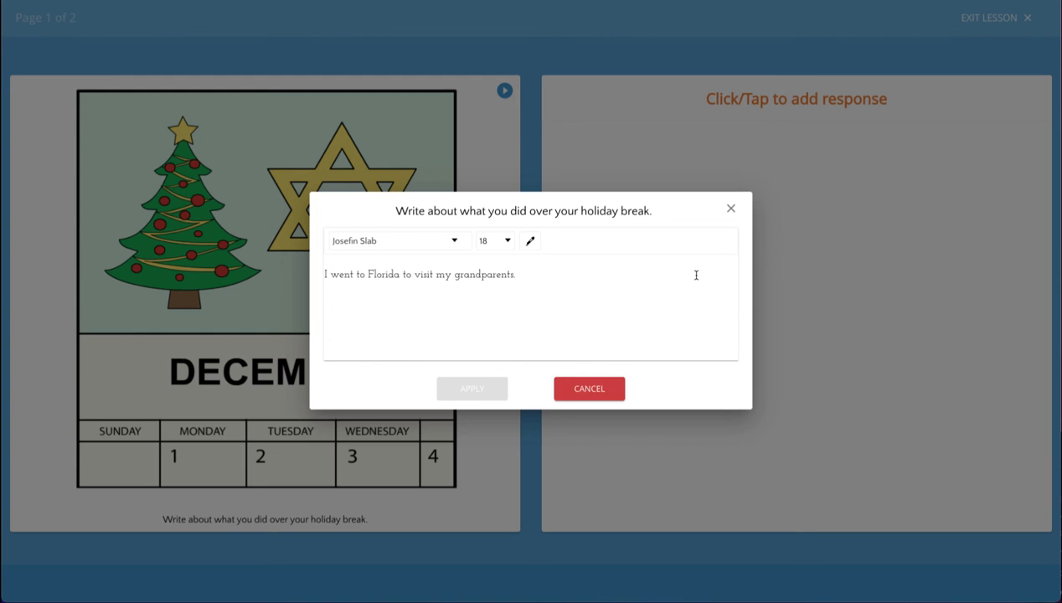
mouse_move(574, 281)
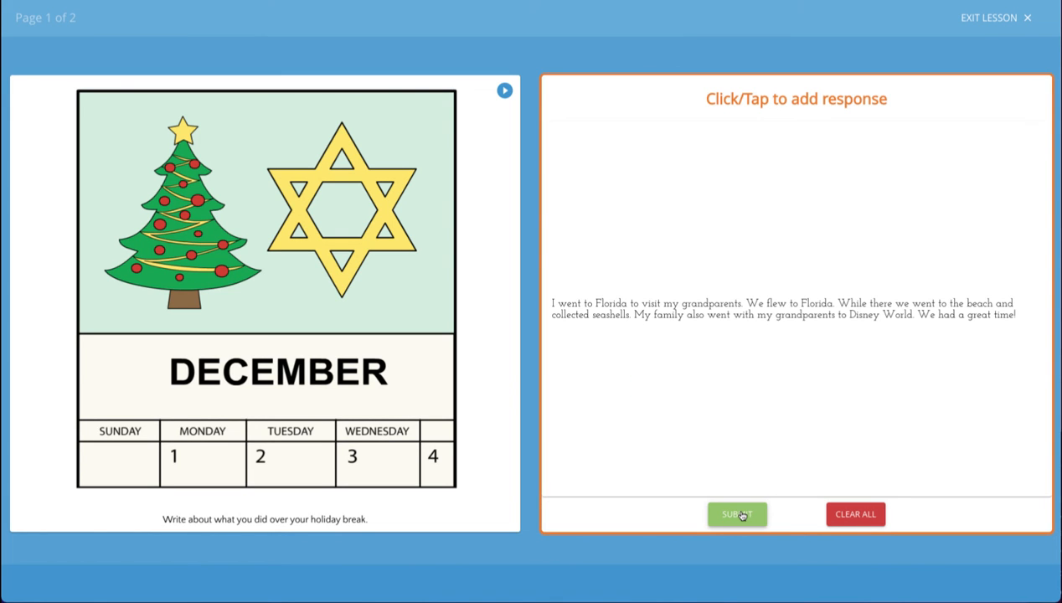
click(737, 512)
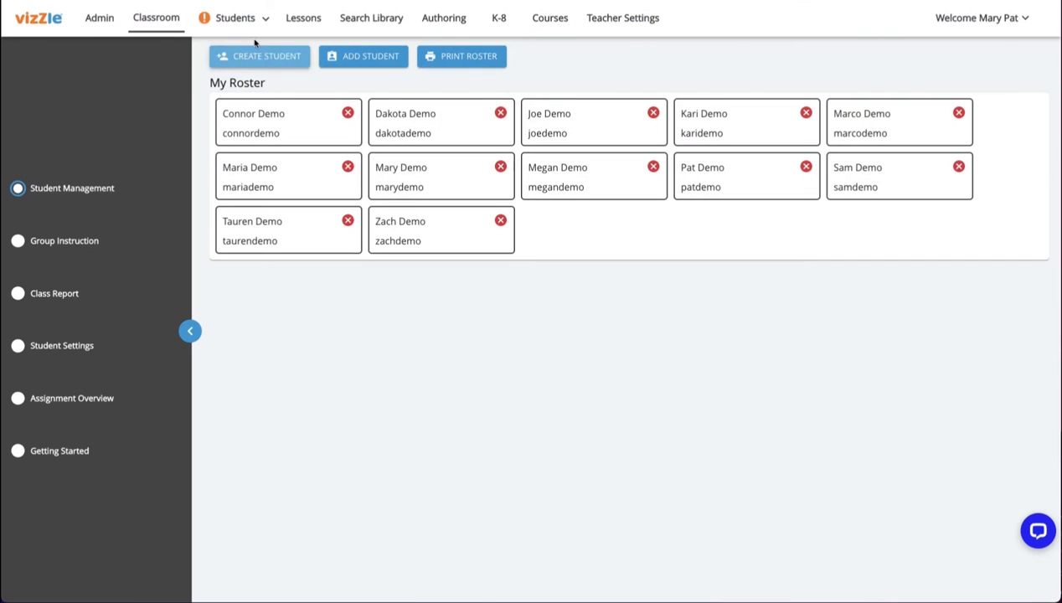
mouse_move(231, 36)
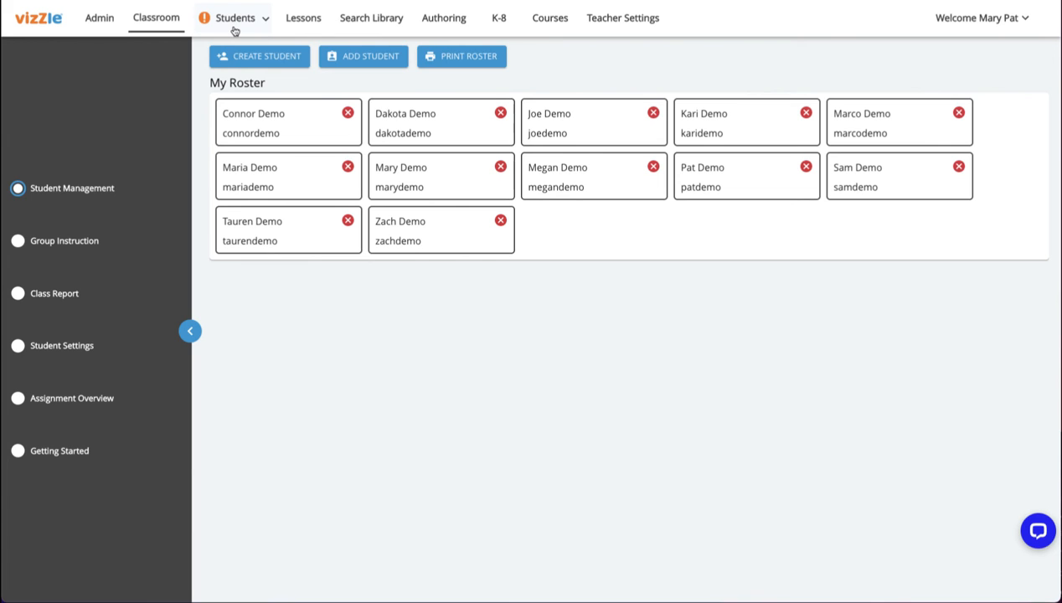
Choose Connor Demo from the Students list to show his tracking dashboard
click(234, 17)
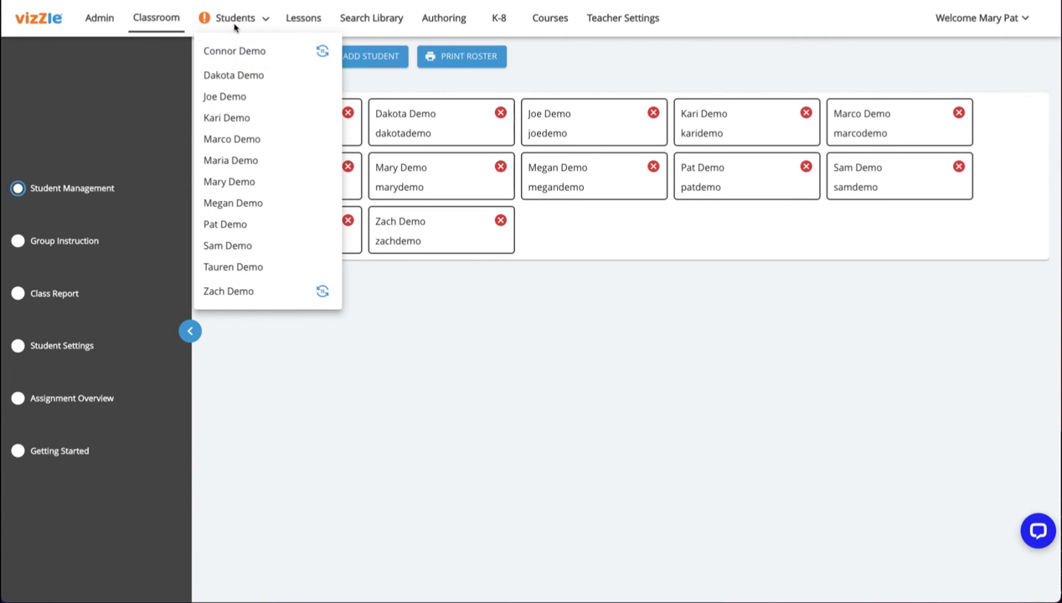
mouse_move(235, 51)
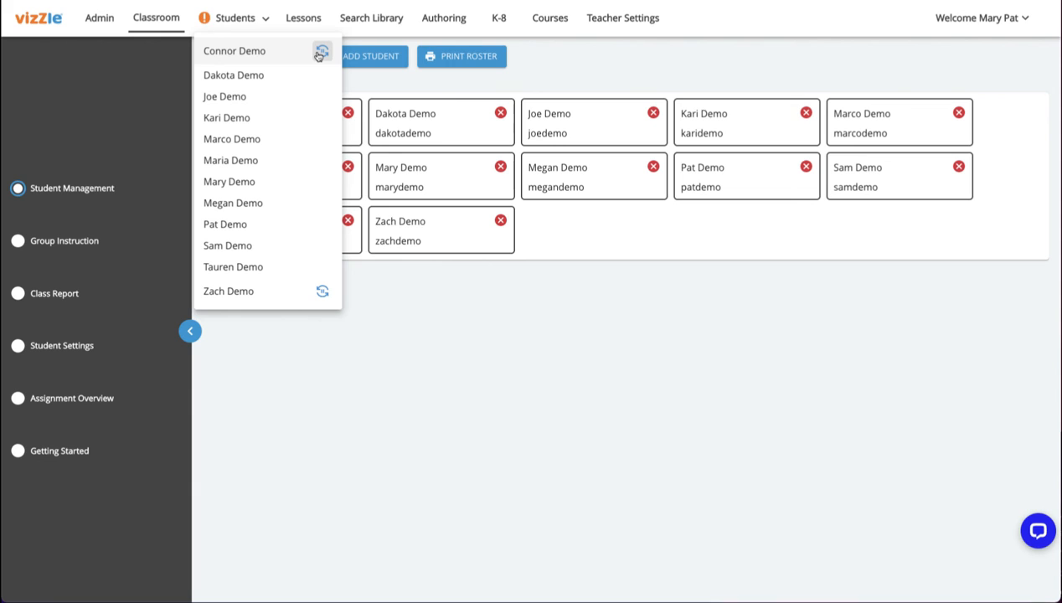
mouse_move(265, 52)
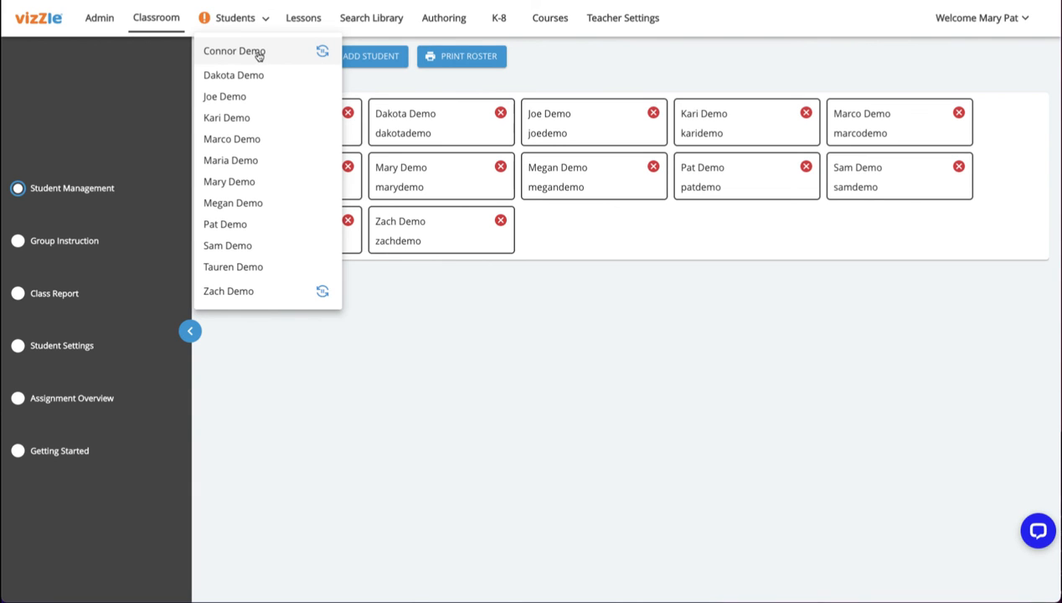
click(235, 50)
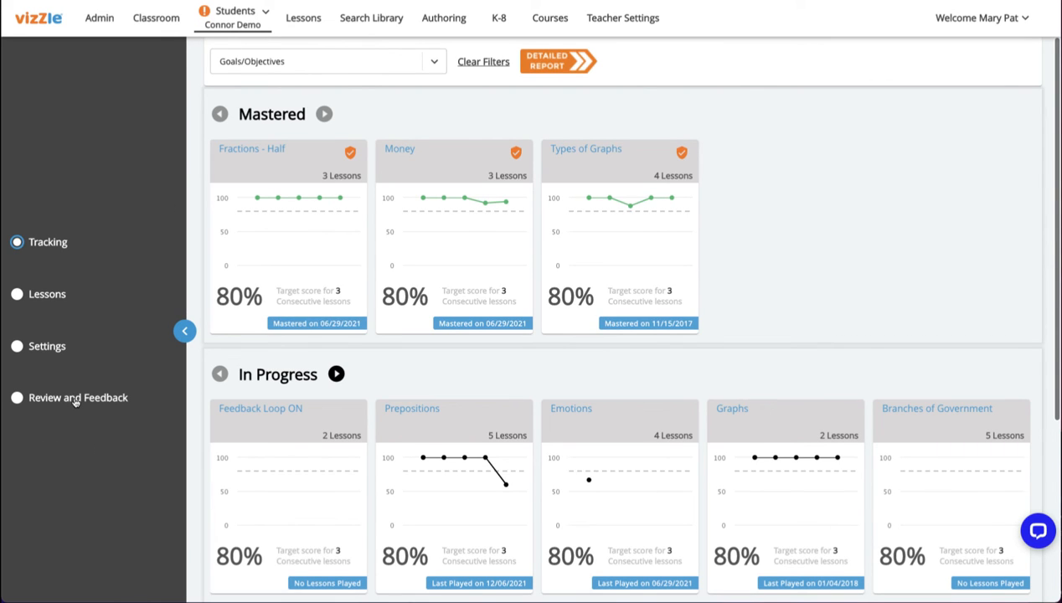
From Review and Feedback, expand Revisions and reopen Connor's revised Feedback Loop ON Demo Activity
click(77, 397)
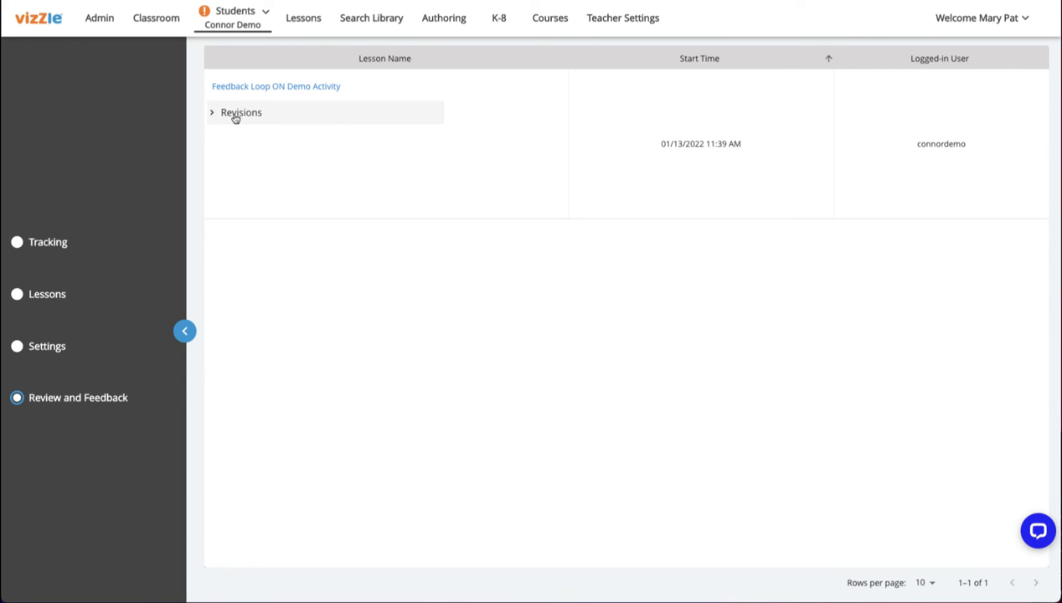
click(241, 112)
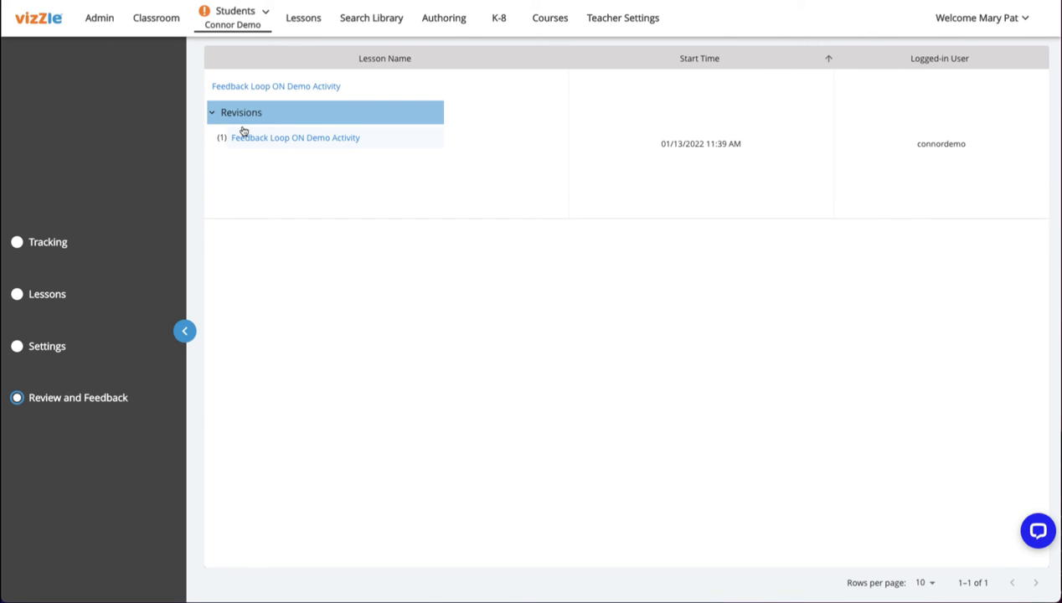
mouse_move(253, 141)
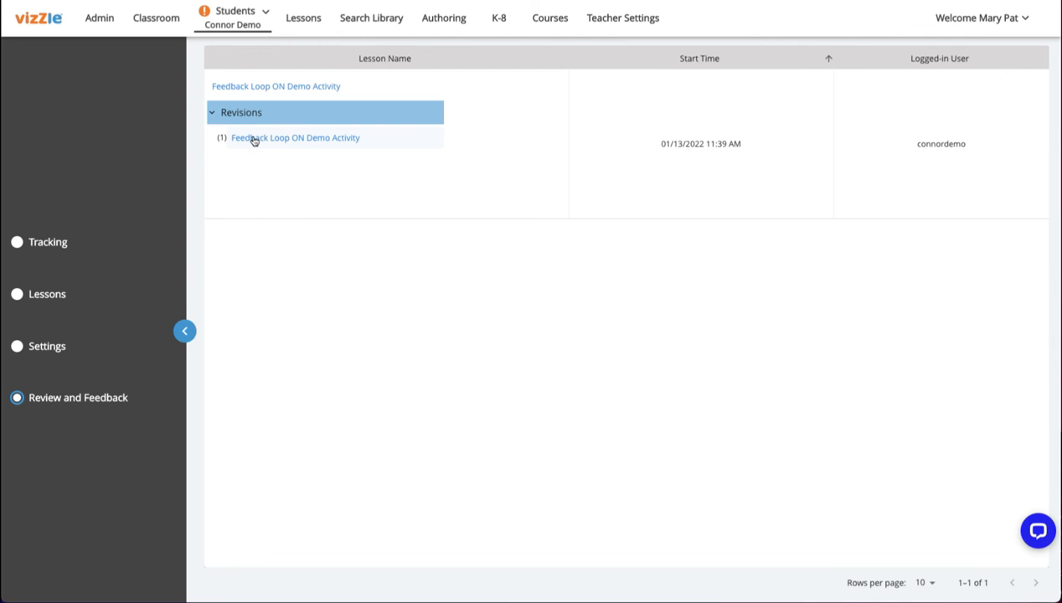
click(295, 137)
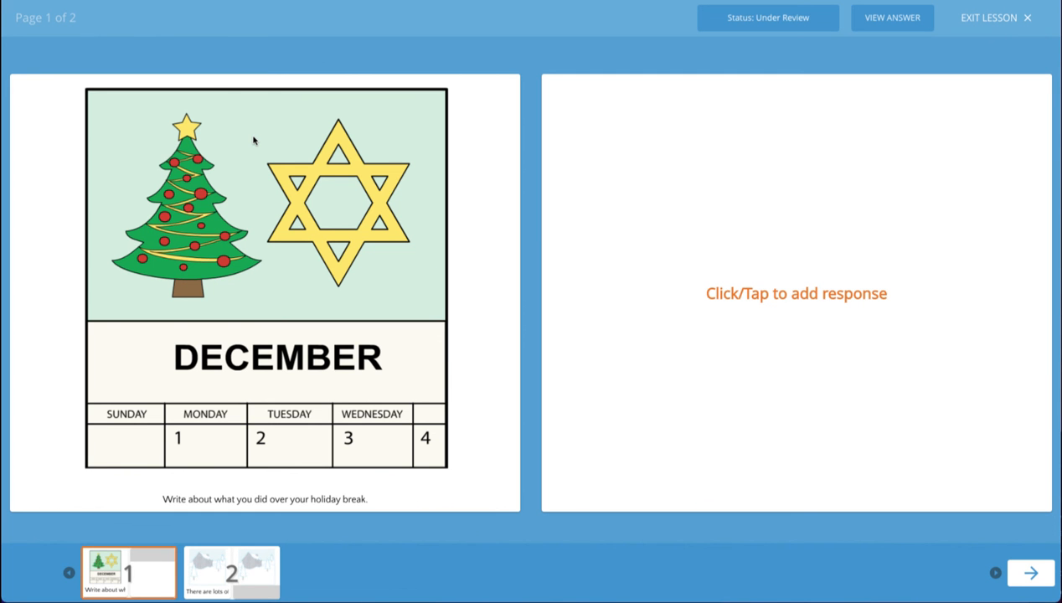
mouse_move(878, 101)
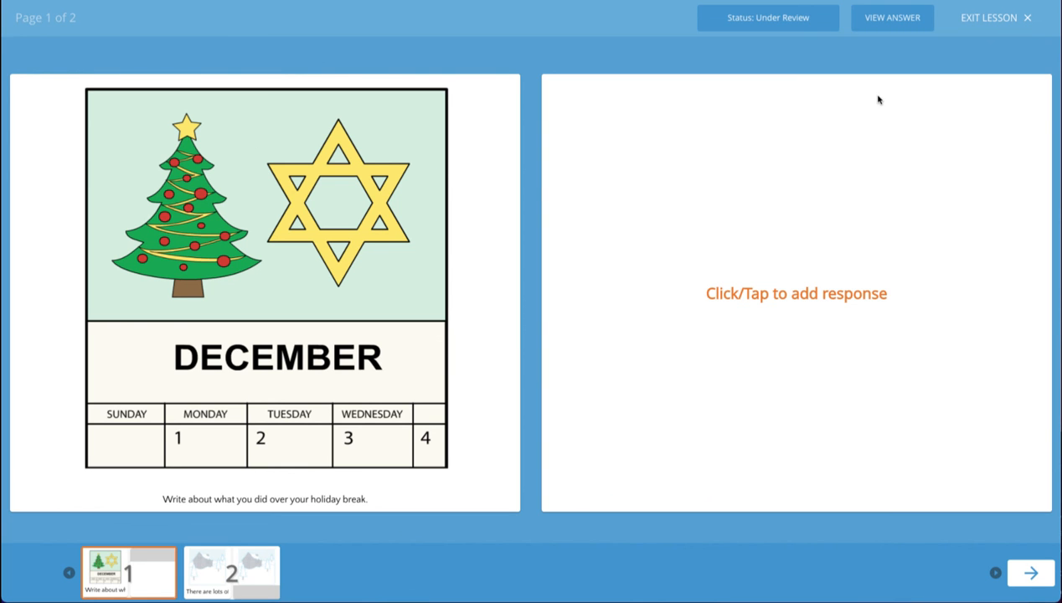
Read Connor's expanded Florida answer, then mark the revision's review as finished
click(795, 293)
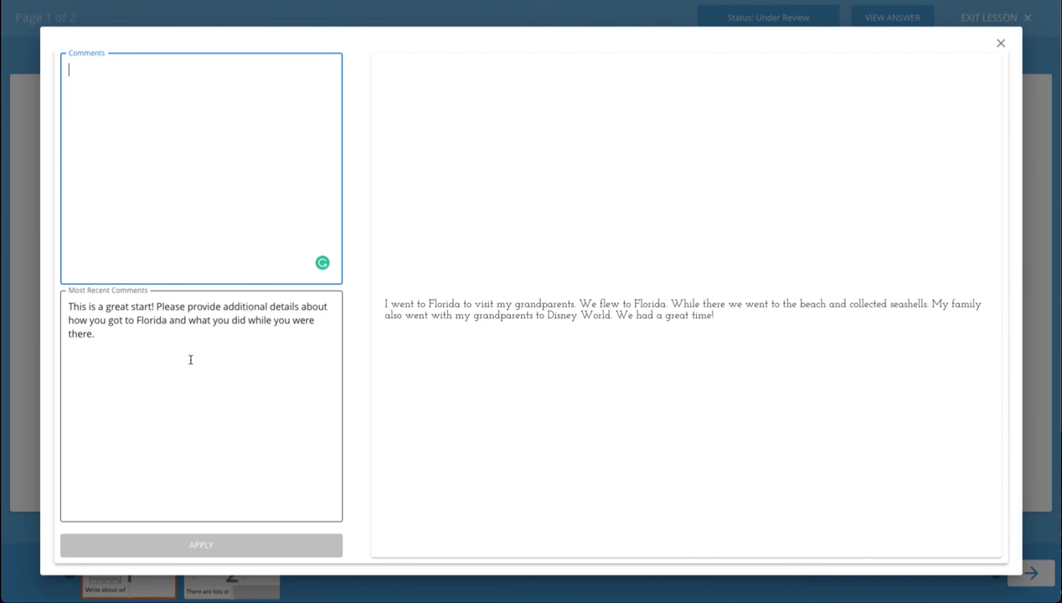
mouse_move(180, 351)
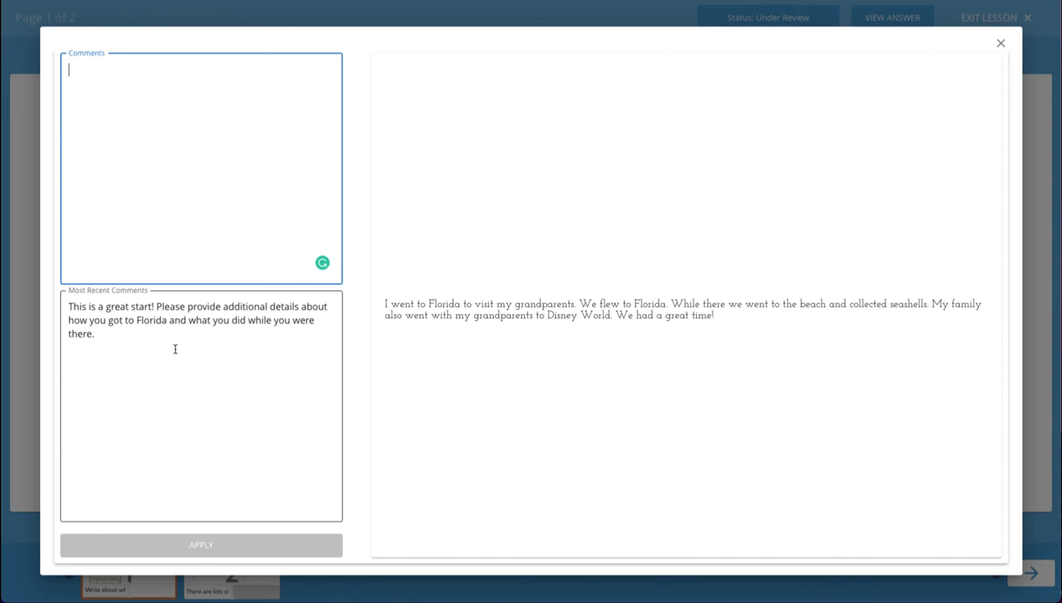
mouse_move(636, 298)
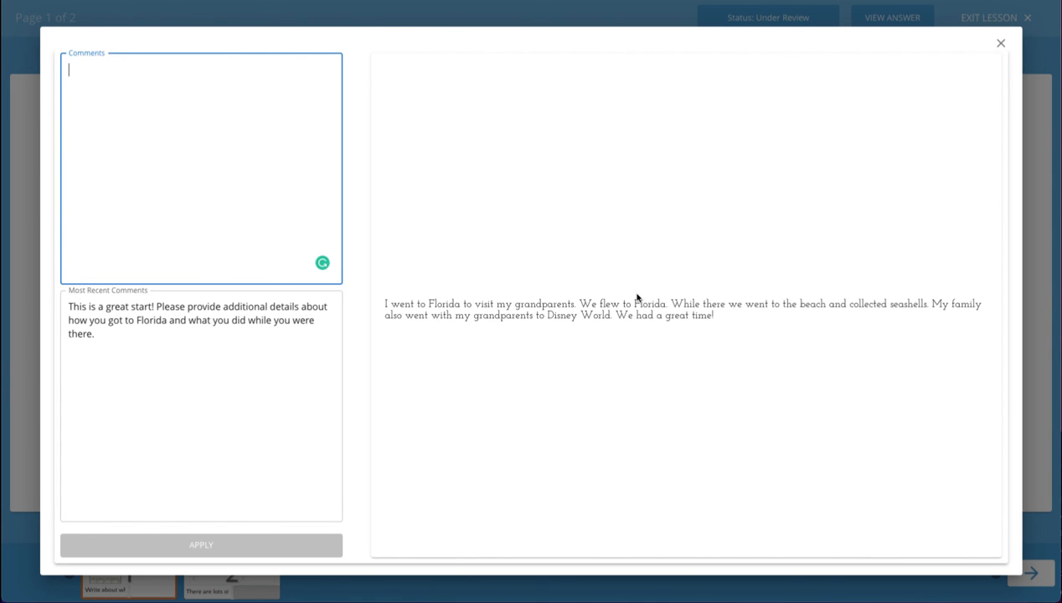
click(1000, 44)
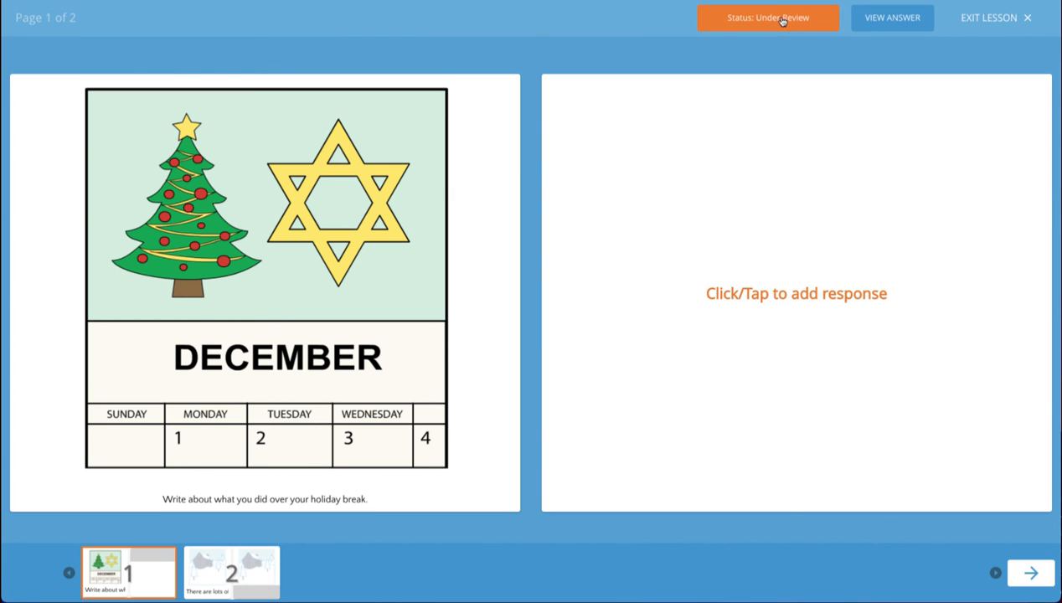
click(767, 17)
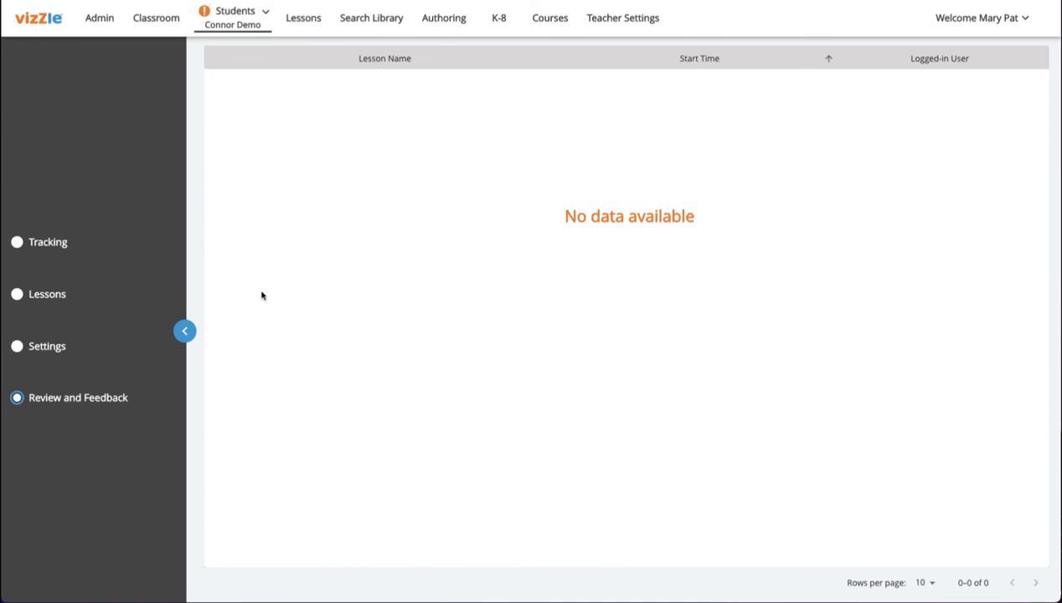
mouse_move(131, 276)
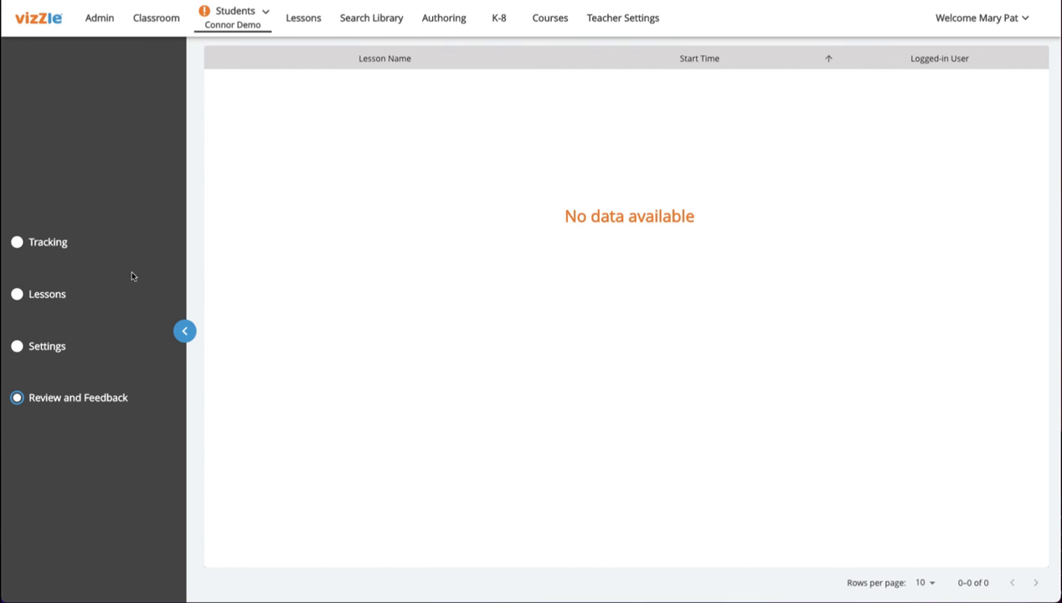
mouse_move(87, 275)
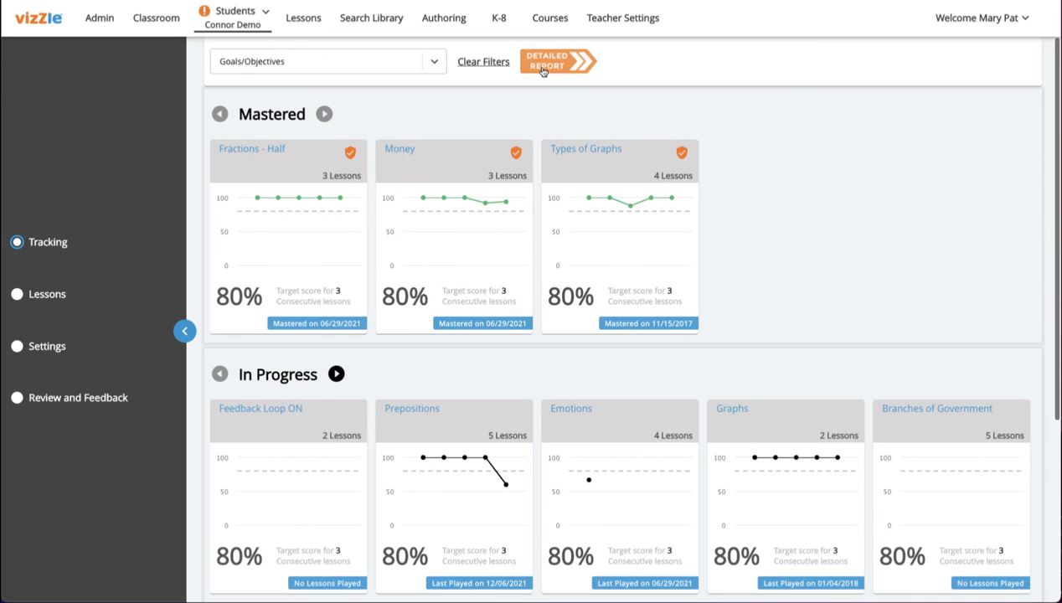
Run the Detailed Report, sort lessons by Start Time and expand the latest activity's revisions
click(558, 60)
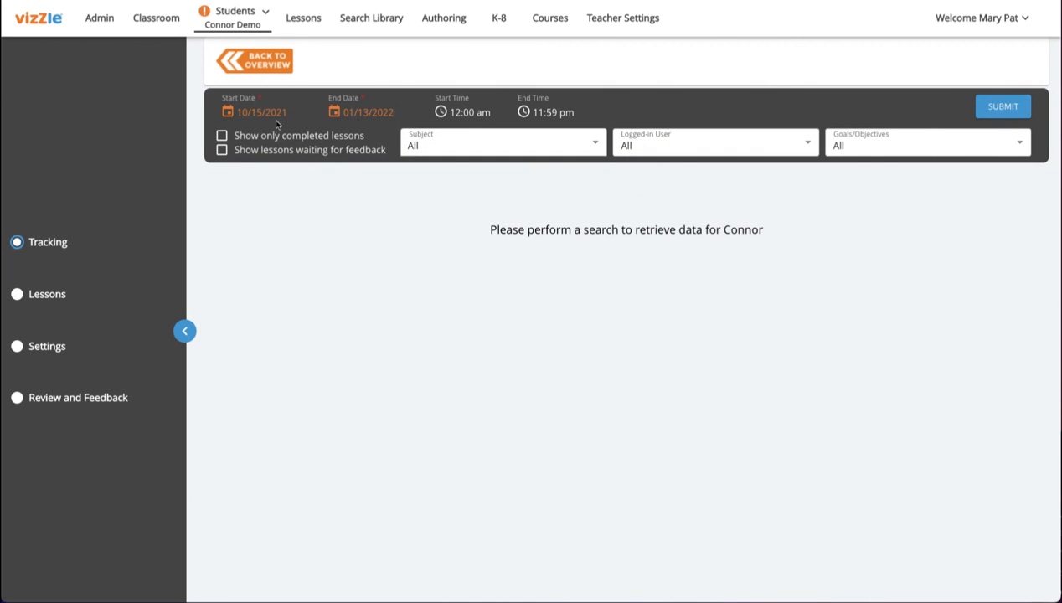
mouse_move(385, 125)
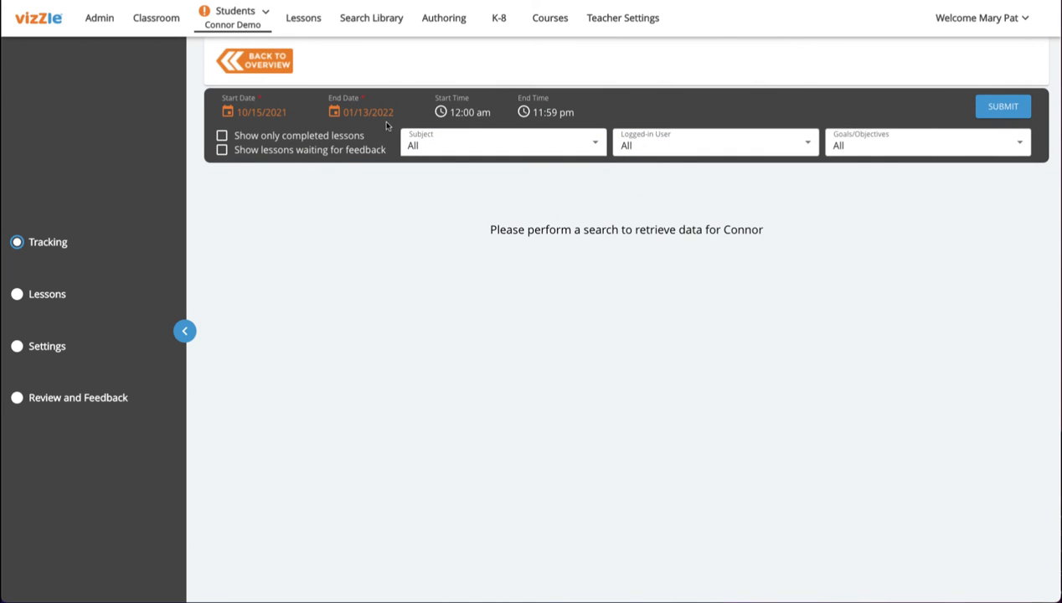
click(995, 107)
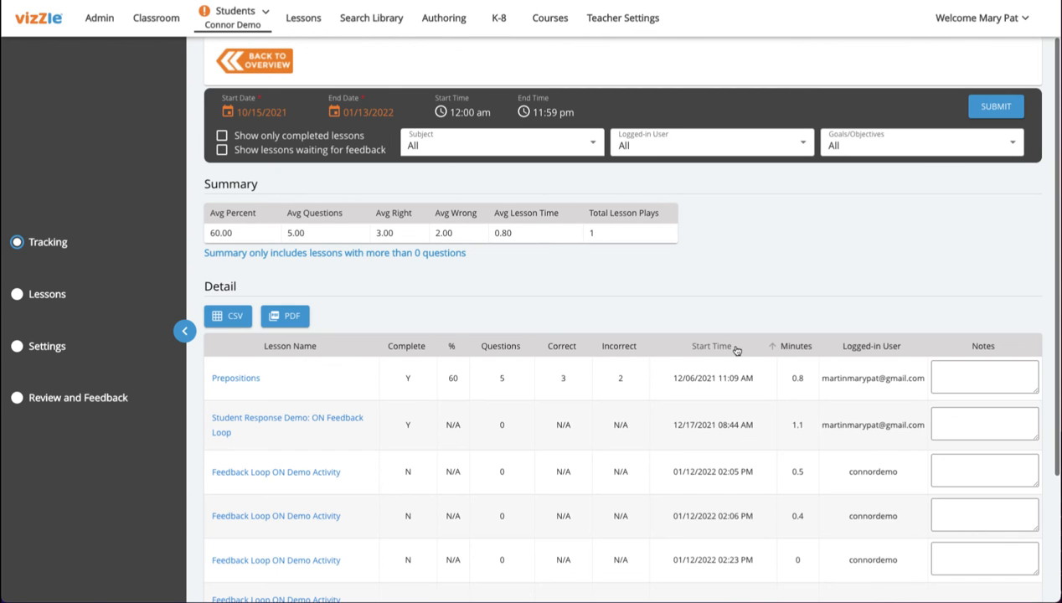
click(710, 345)
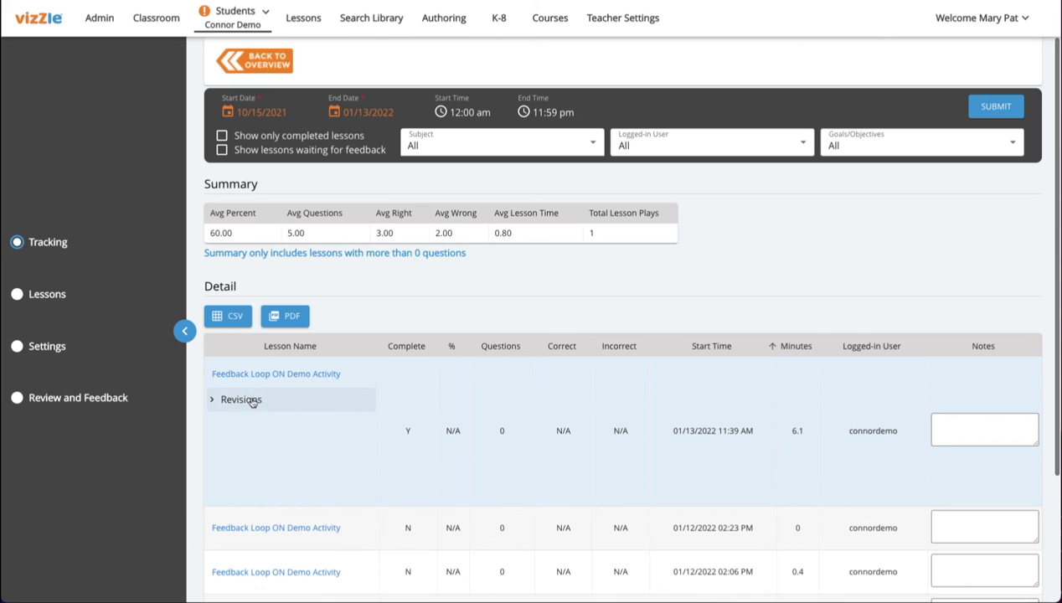
click(215, 399)
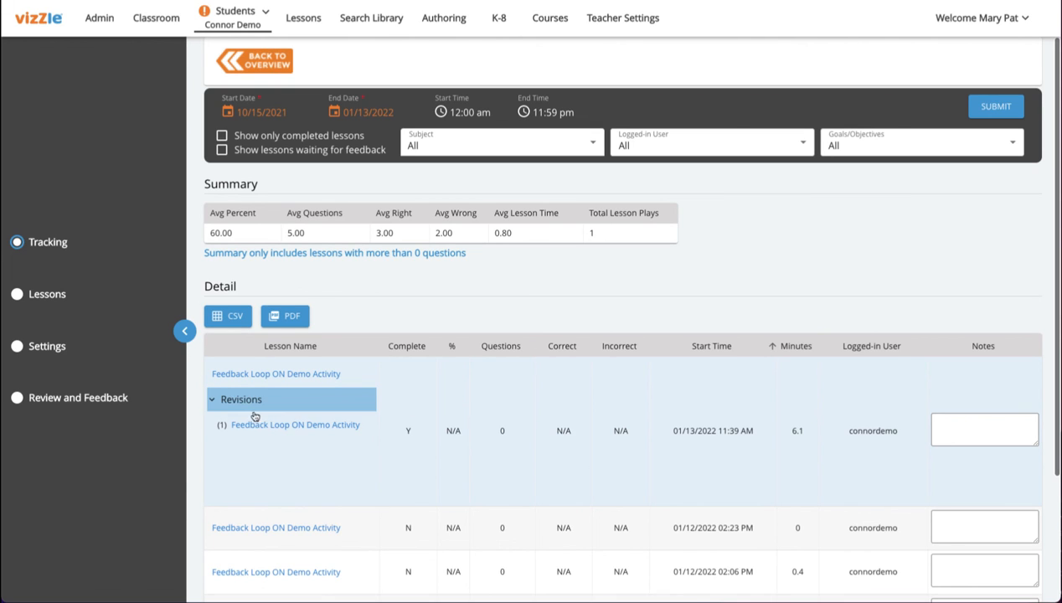
mouse_move(261, 429)
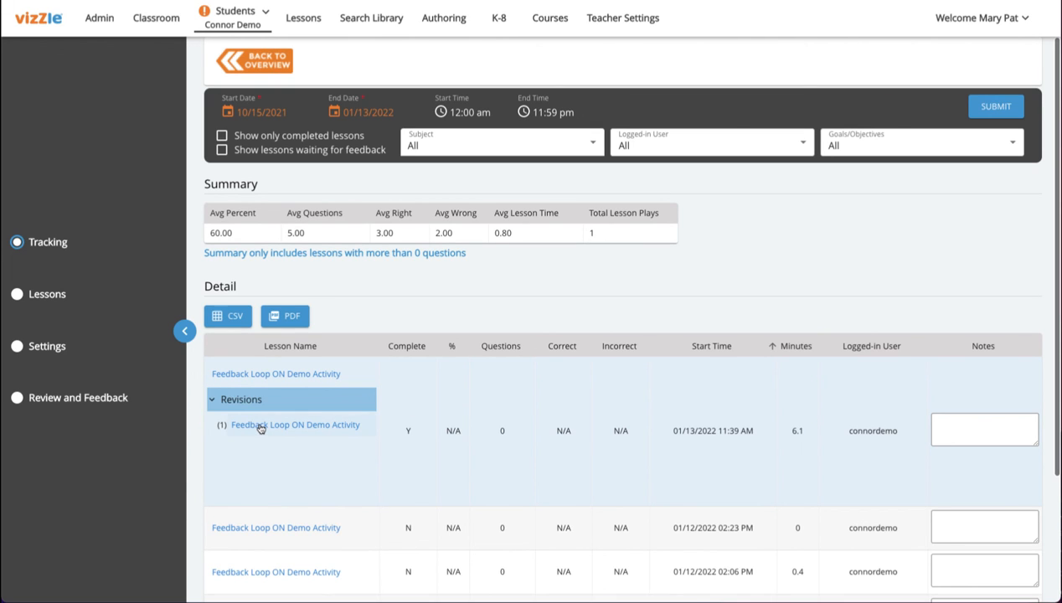
mouse_move(849, 446)
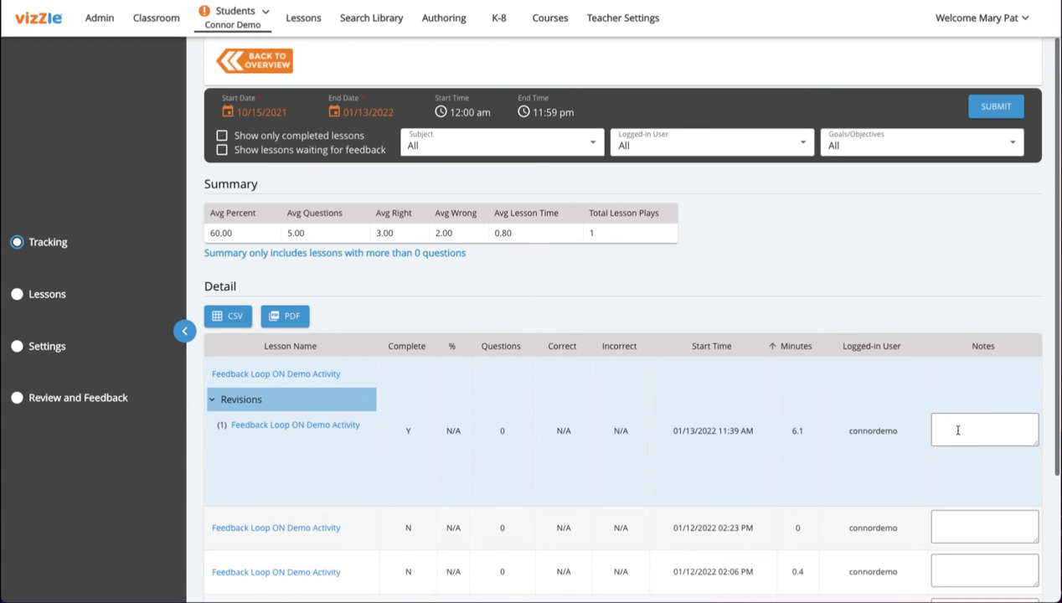
Add the note 'Connor required 1 revision and earned a 90%.' to the revised activity
text(Connor required 1 revision and earned a 90%.)
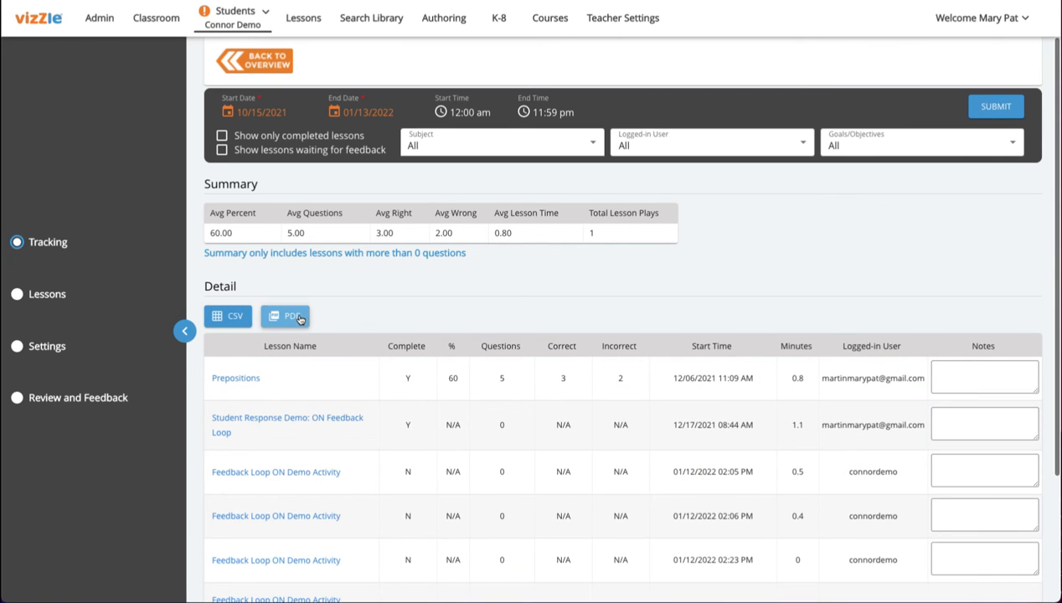
Export the tracking report as a PDF and view it in Chrome's PDF viewer
click(284, 315)
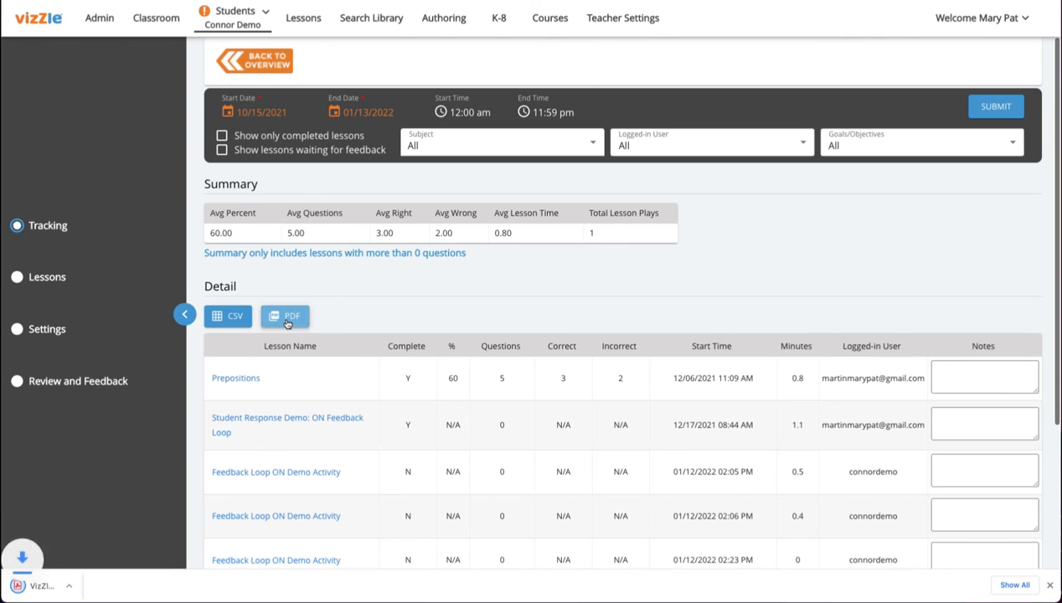
click(285, 315)
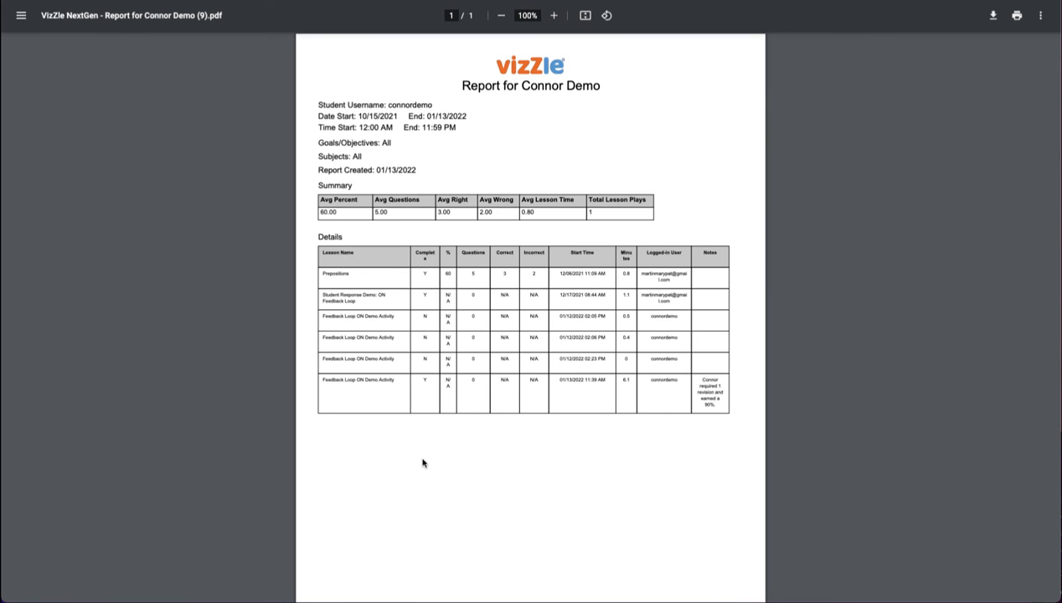
mouse_move(422, 463)
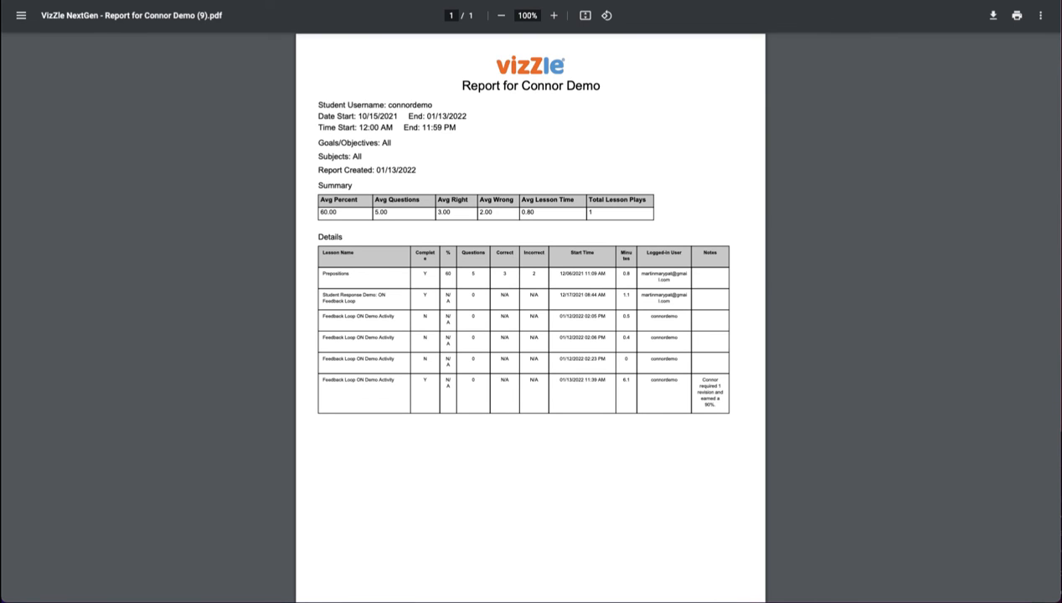